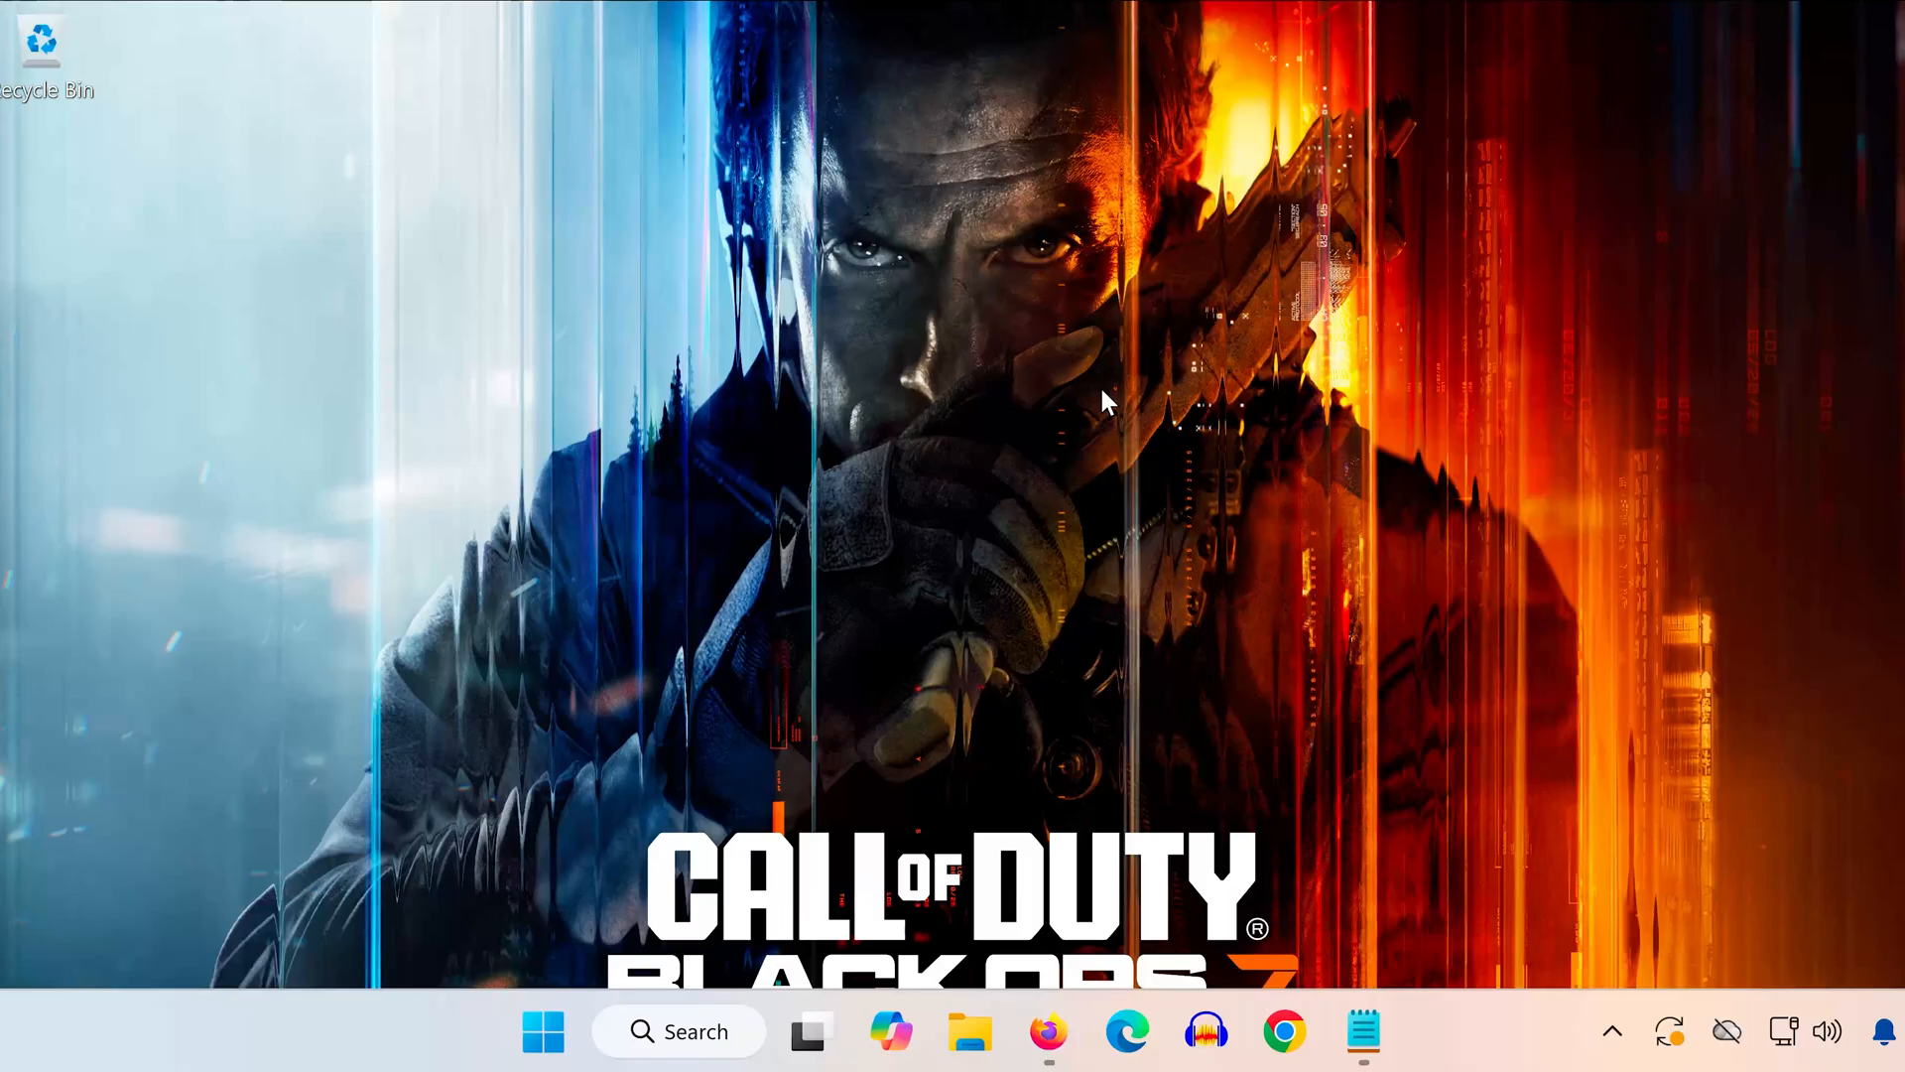
pyautogui.moveTo(610, 916)
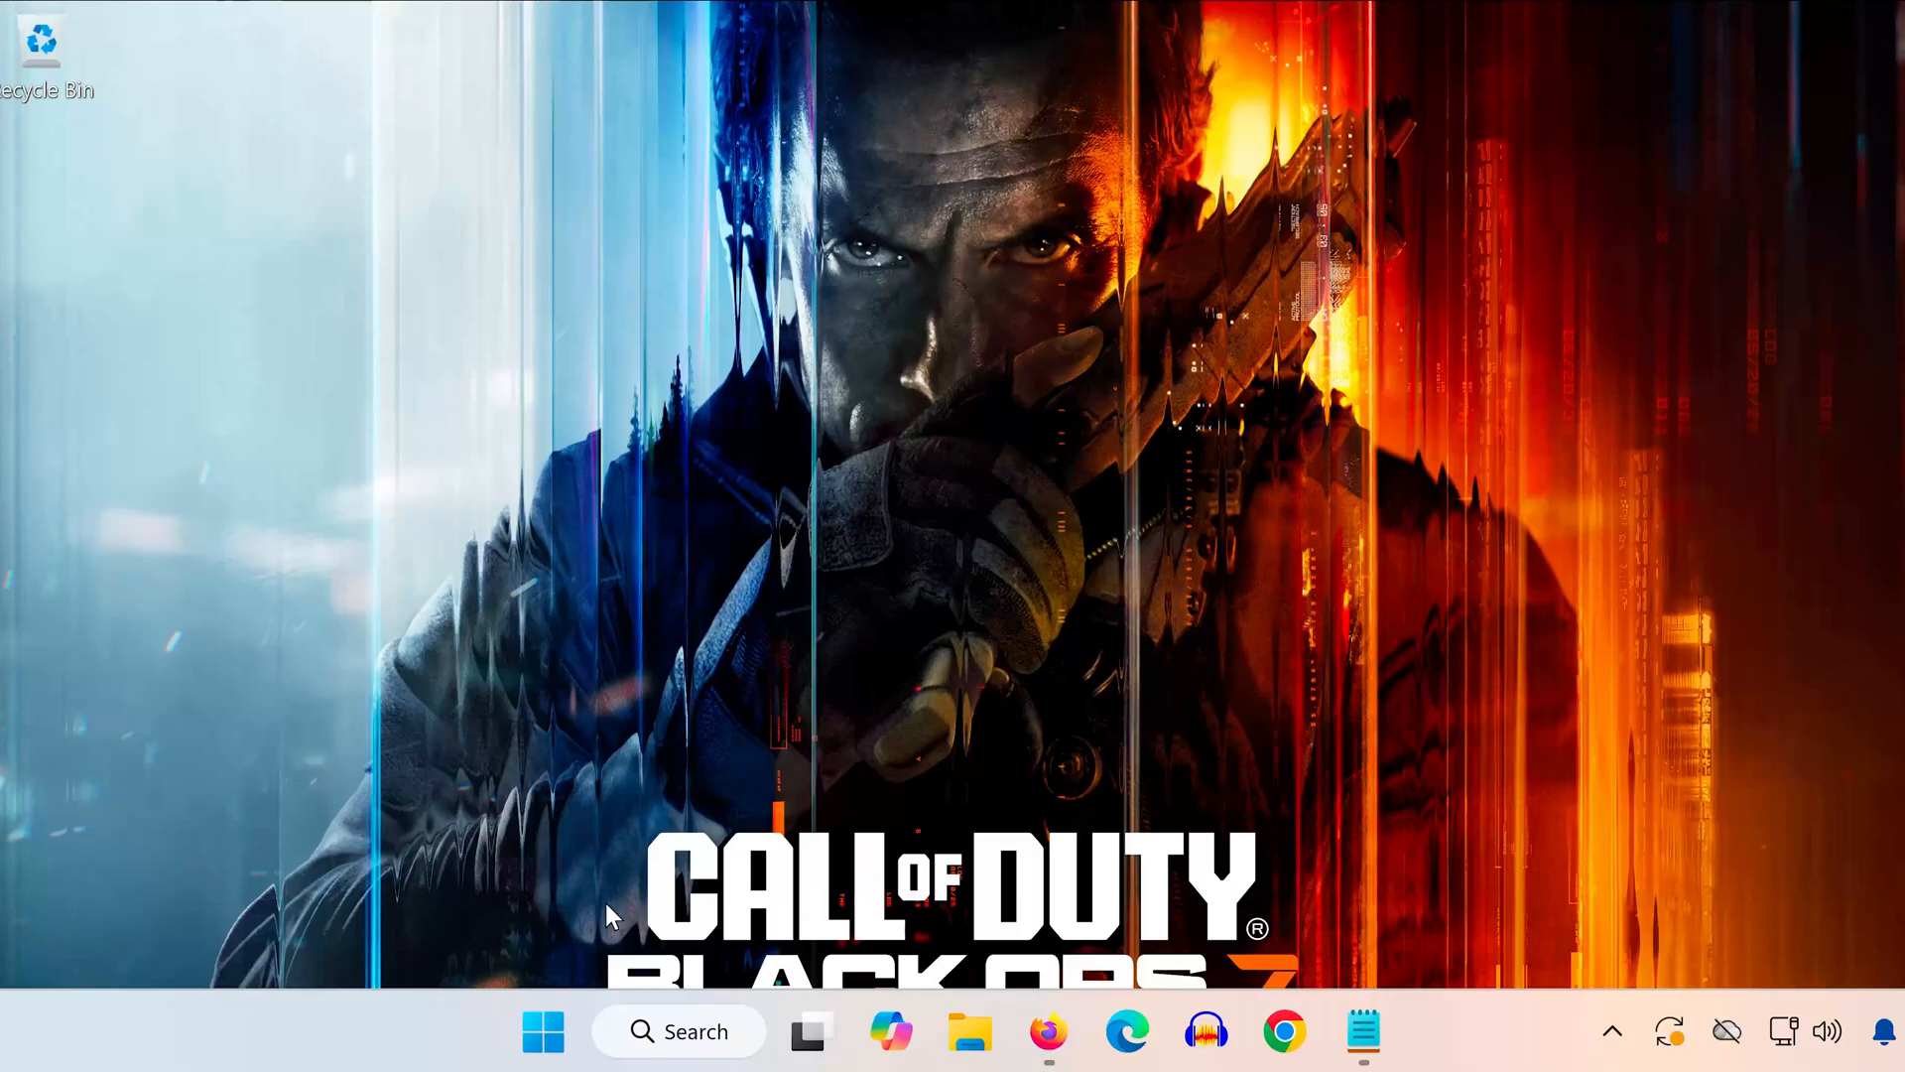
# Step: Run wsreset from Start search to reset Microsoft Store and reopen its home page
pyautogui.write('ws')
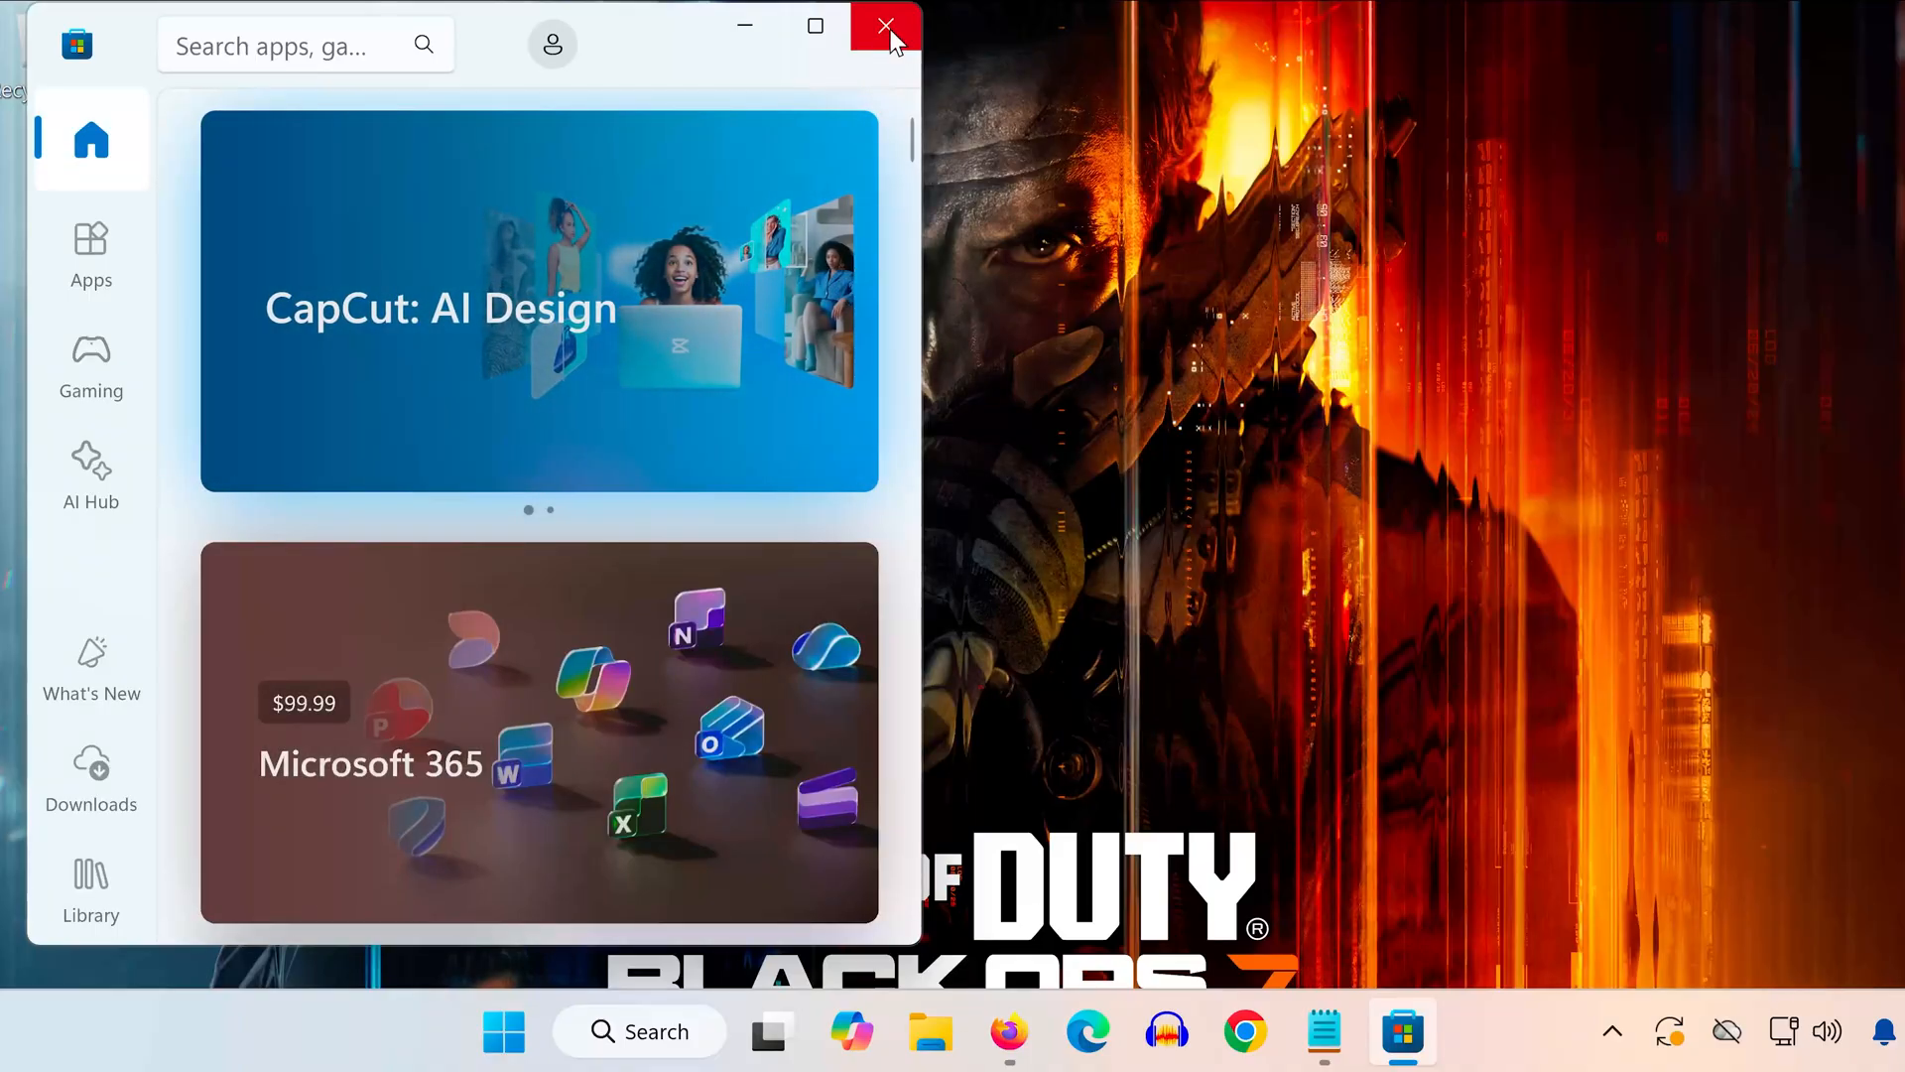
# Step: Launch Command Prompt as administrator from a cmd search, approving the elevation prompt
pyautogui.click(502, 1032)
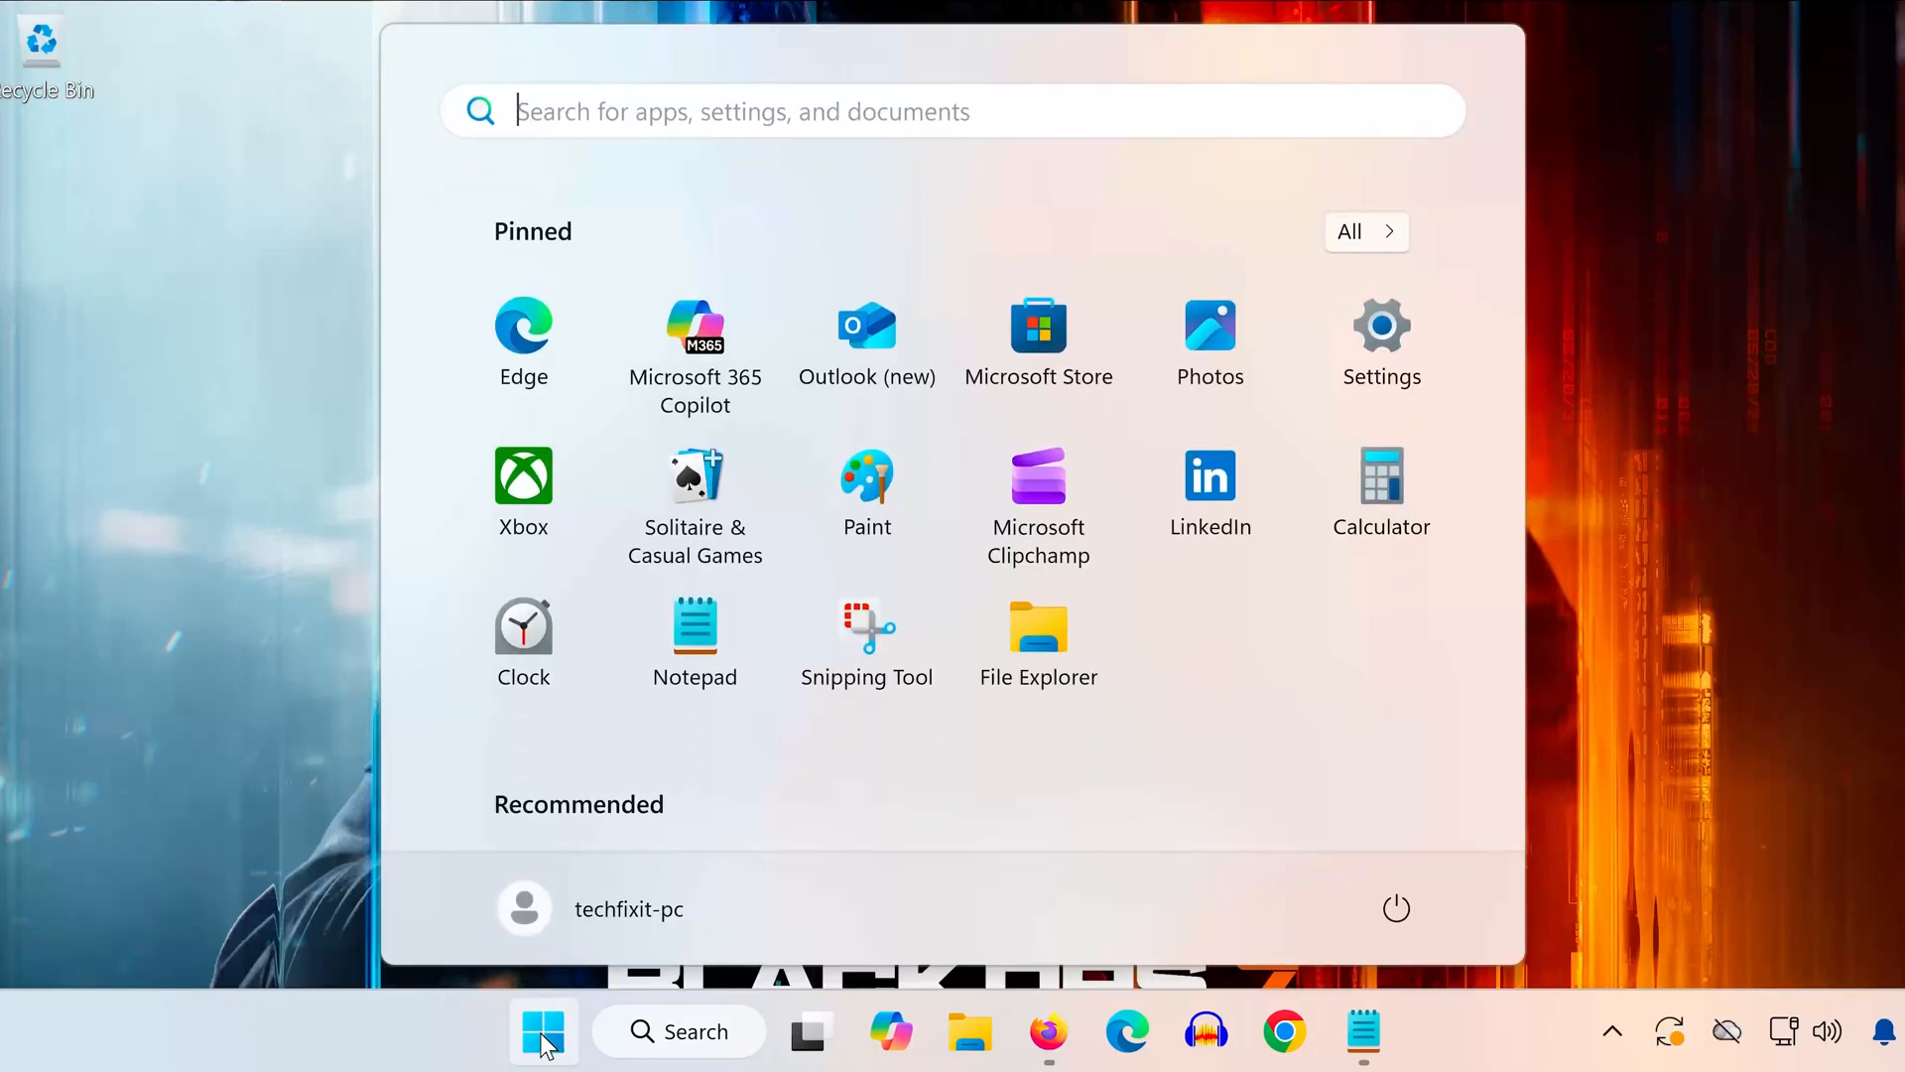
pyautogui.write('cmd')
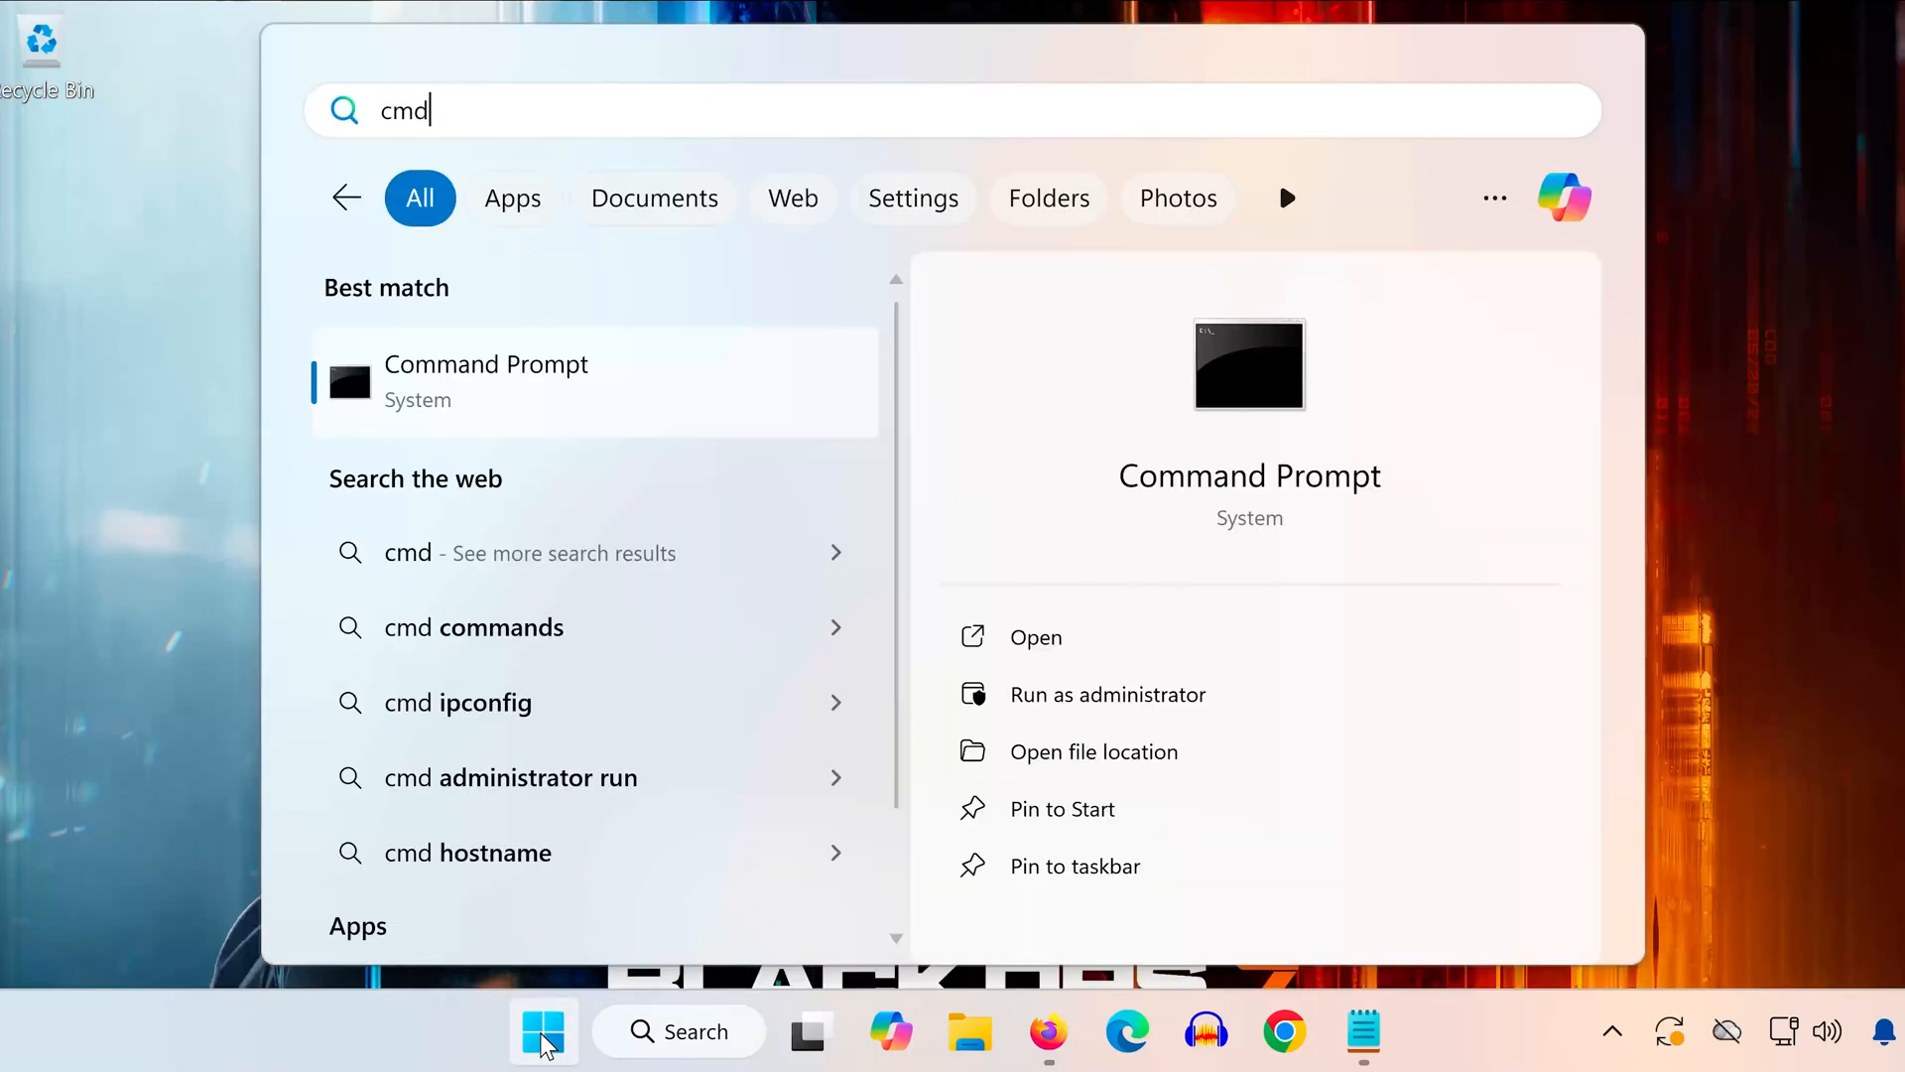
pyautogui.rightClick(486, 380)
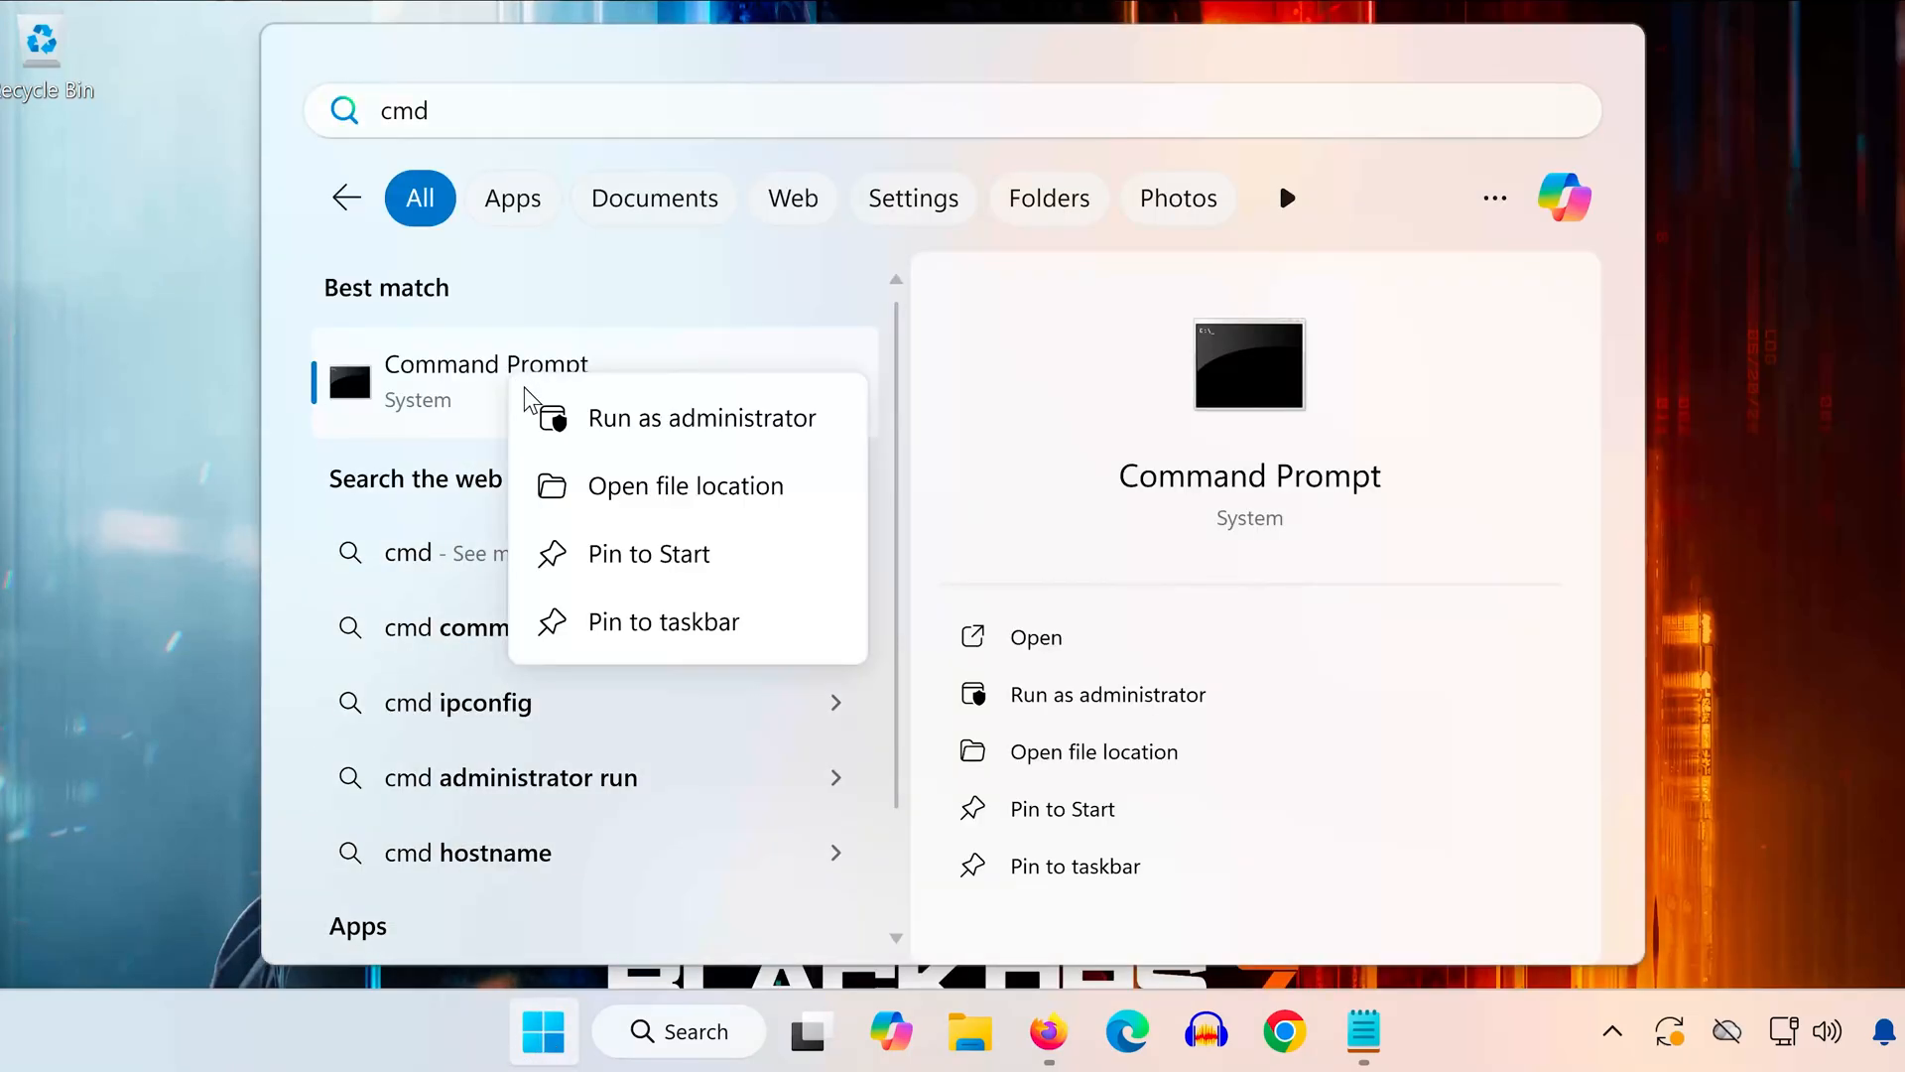
pyautogui.click(703, 418)
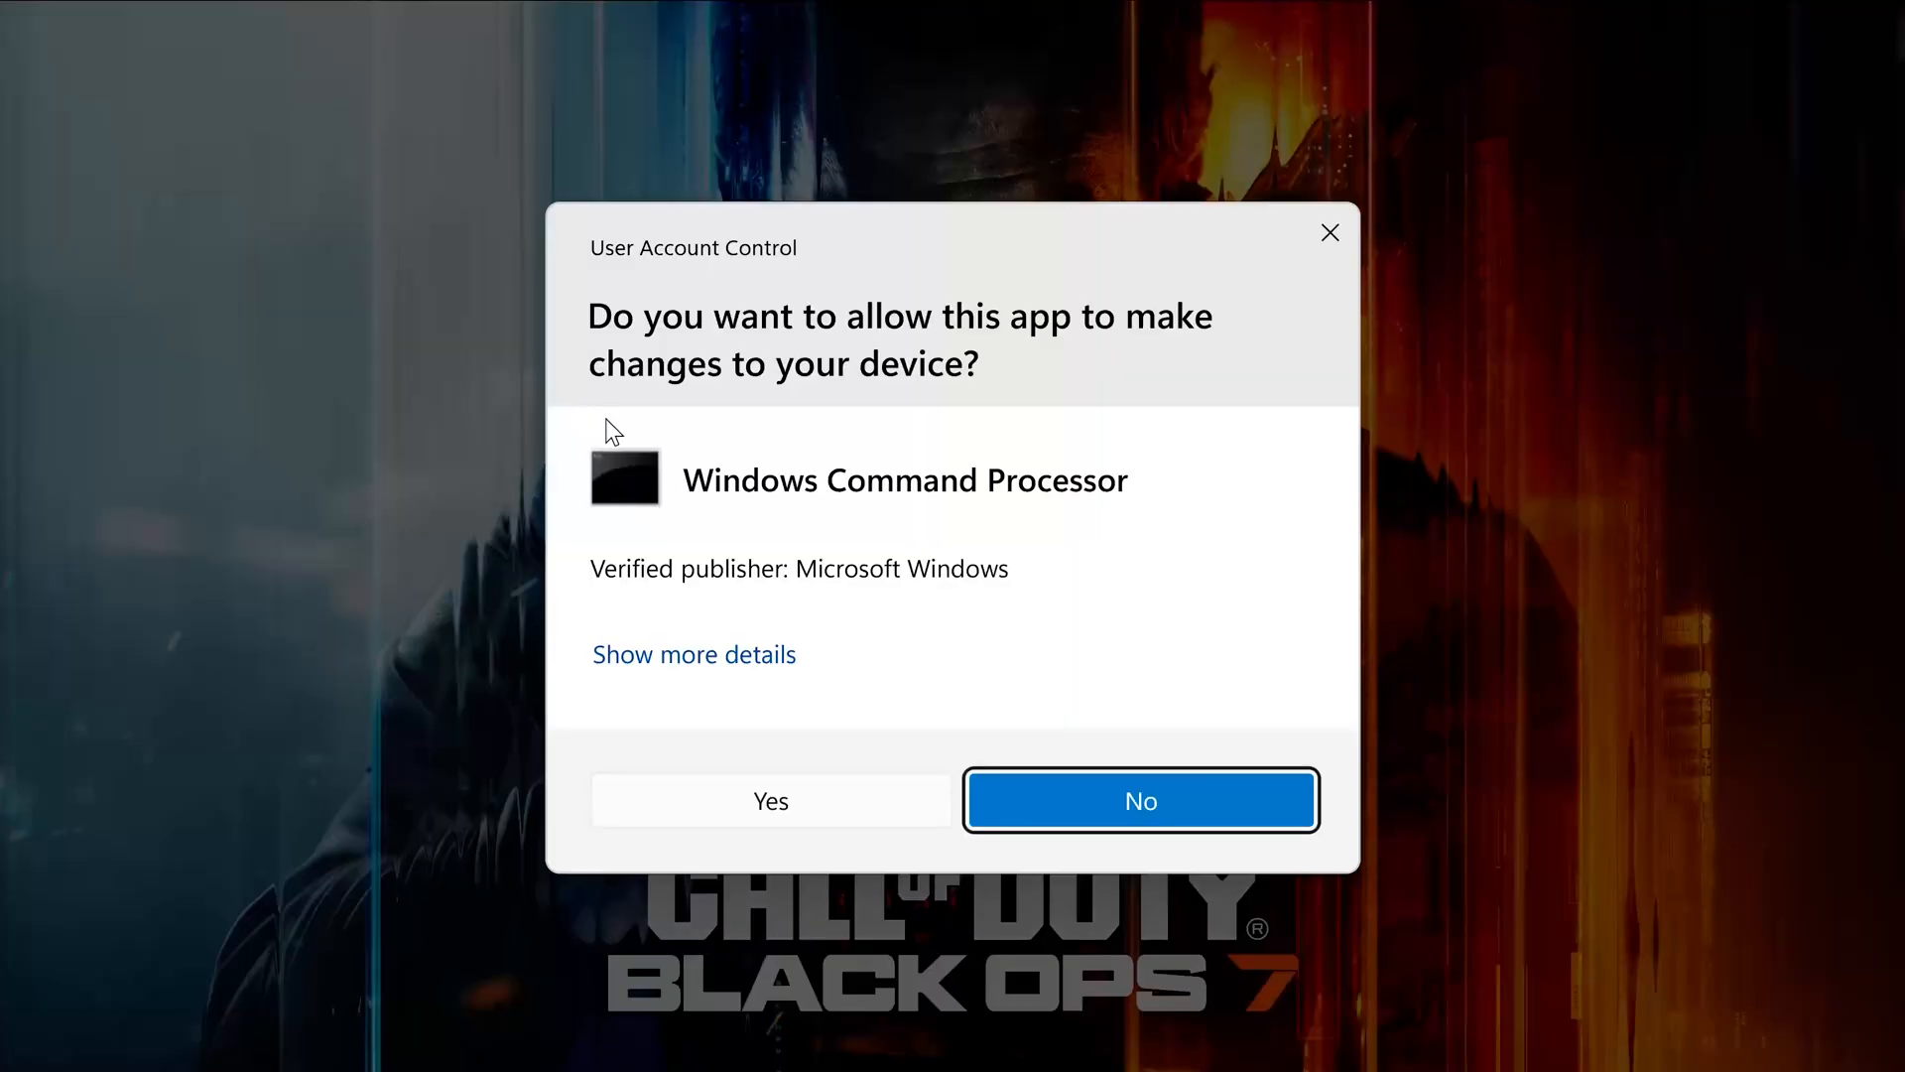
pyautogui.click(770, 800)
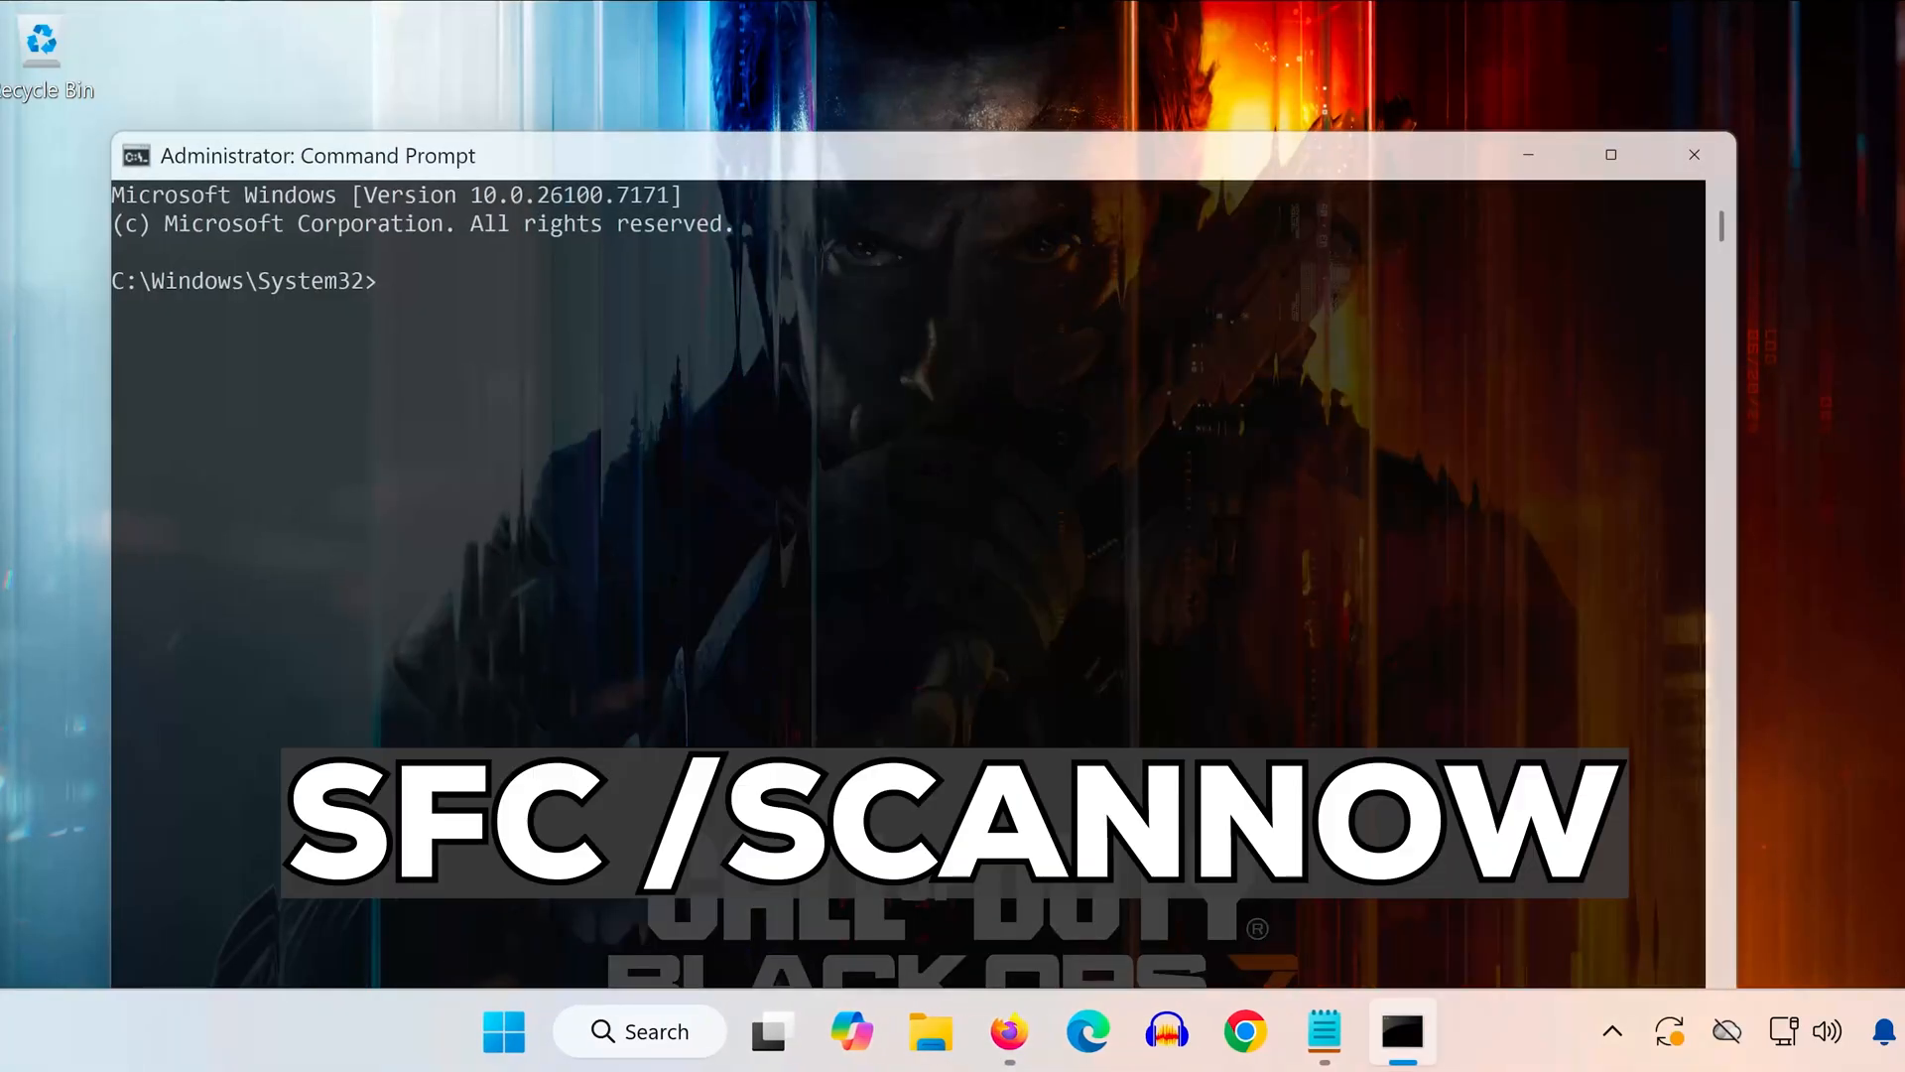
# Step: Run sfc /scannow in the elevated Command Prompt
pyautogui.write('sfc')
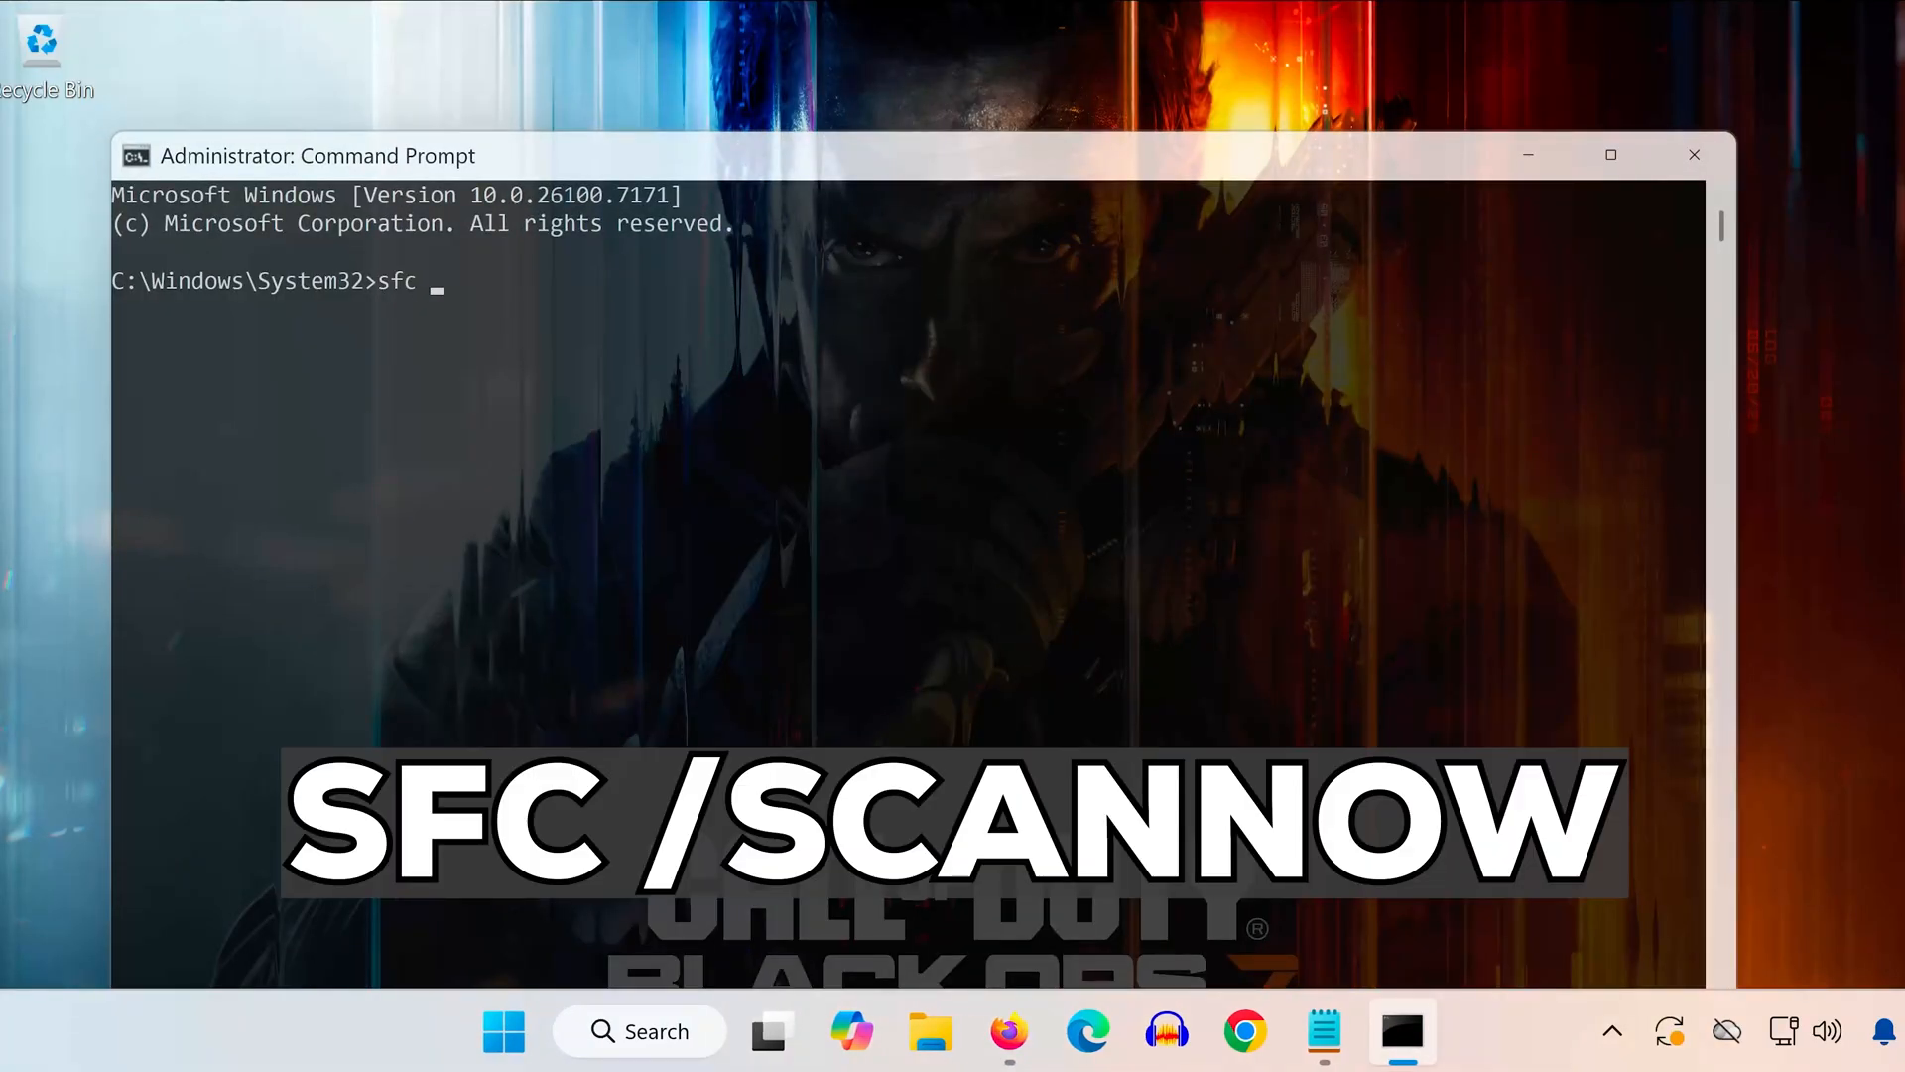
pyautogui.write('/scannow')
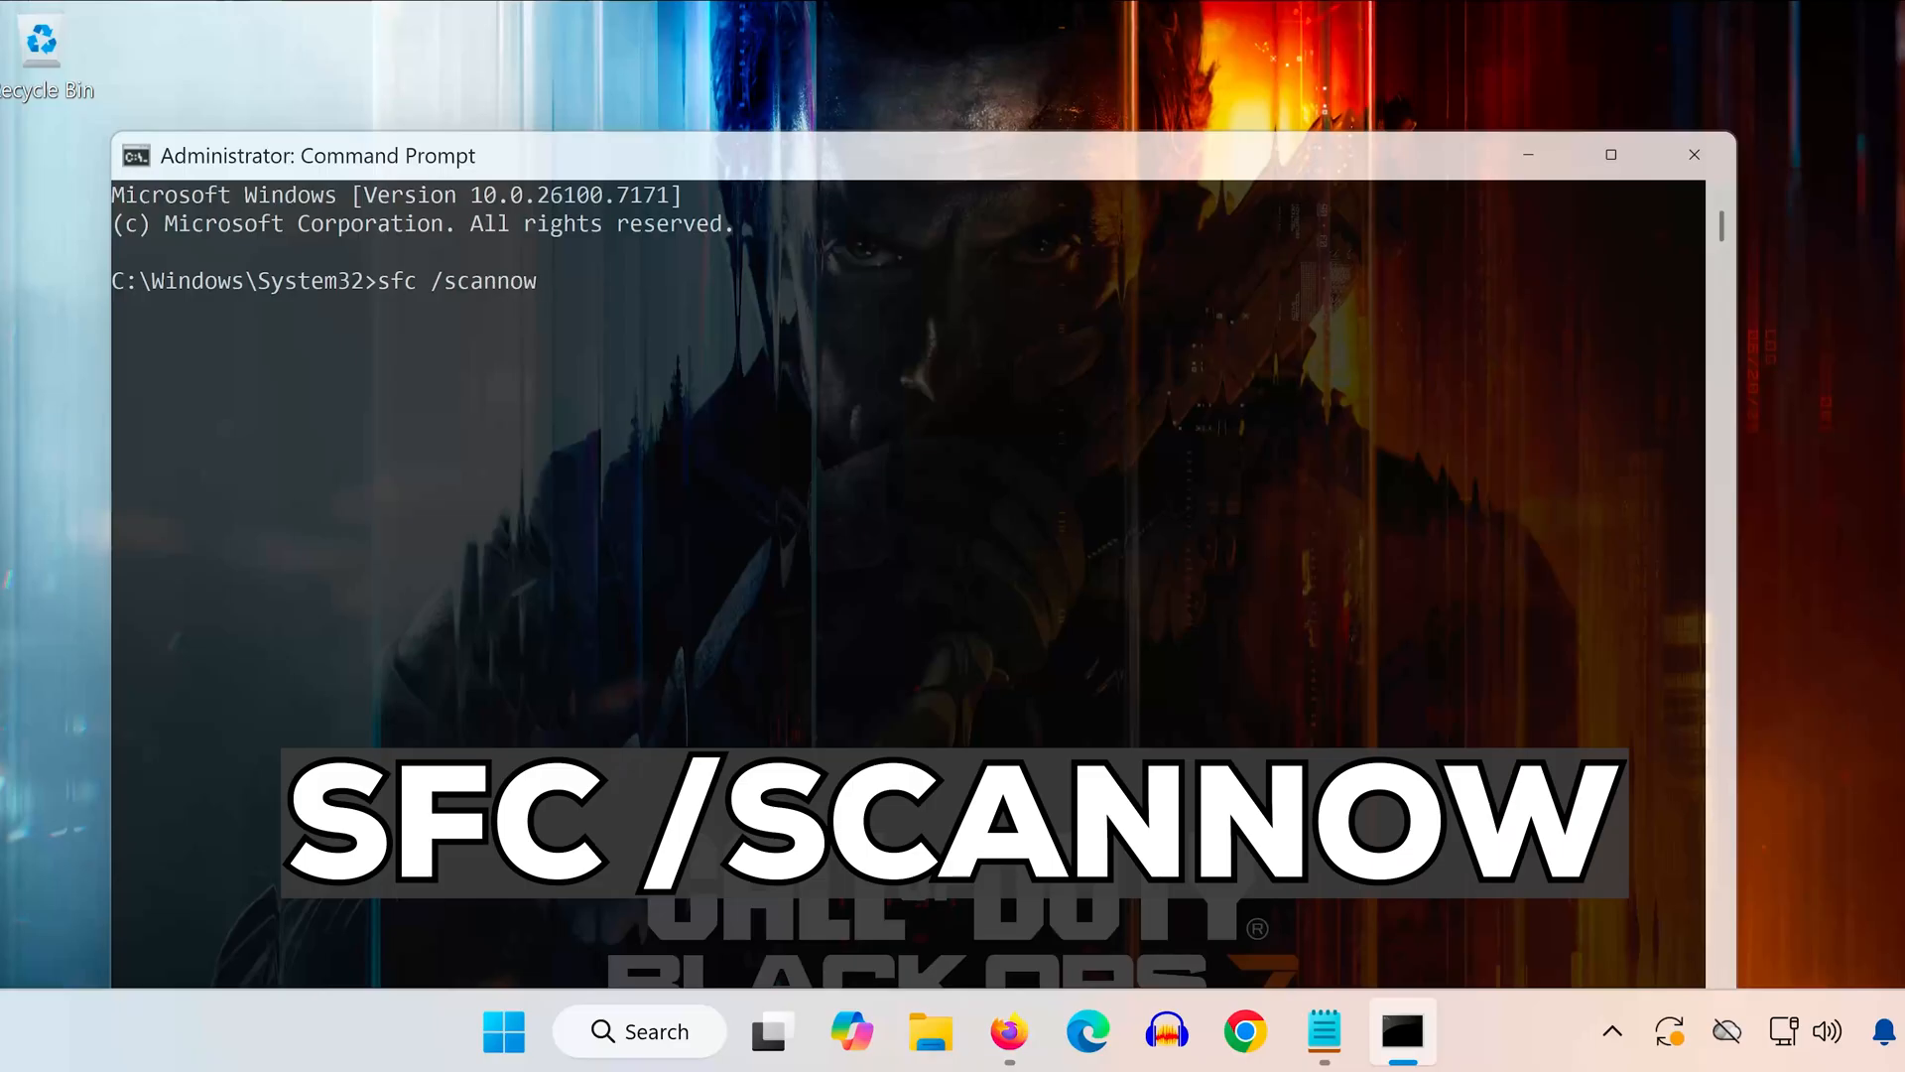
pyautogui.press('enter')
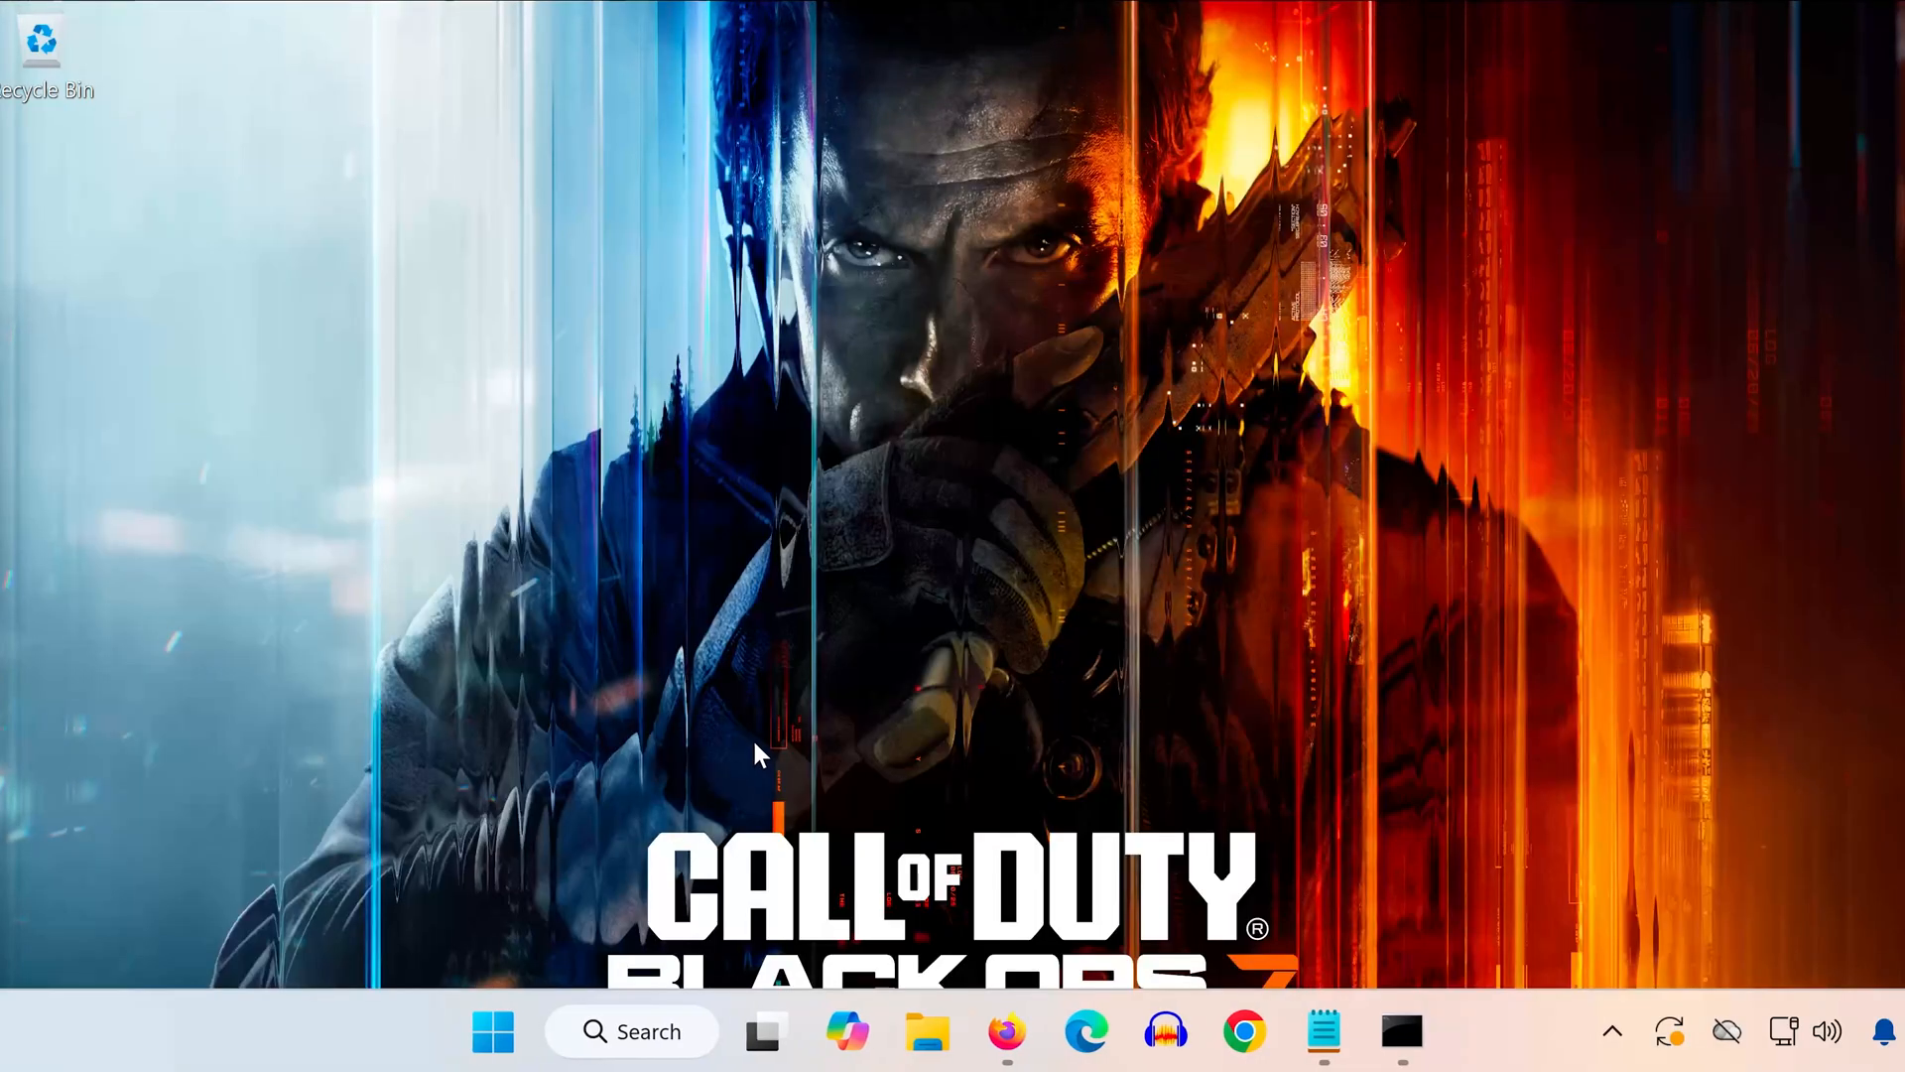
# Step: Open the Xbox app's App settings page from an xbox Start search
pyautogui.click(492, 1032)
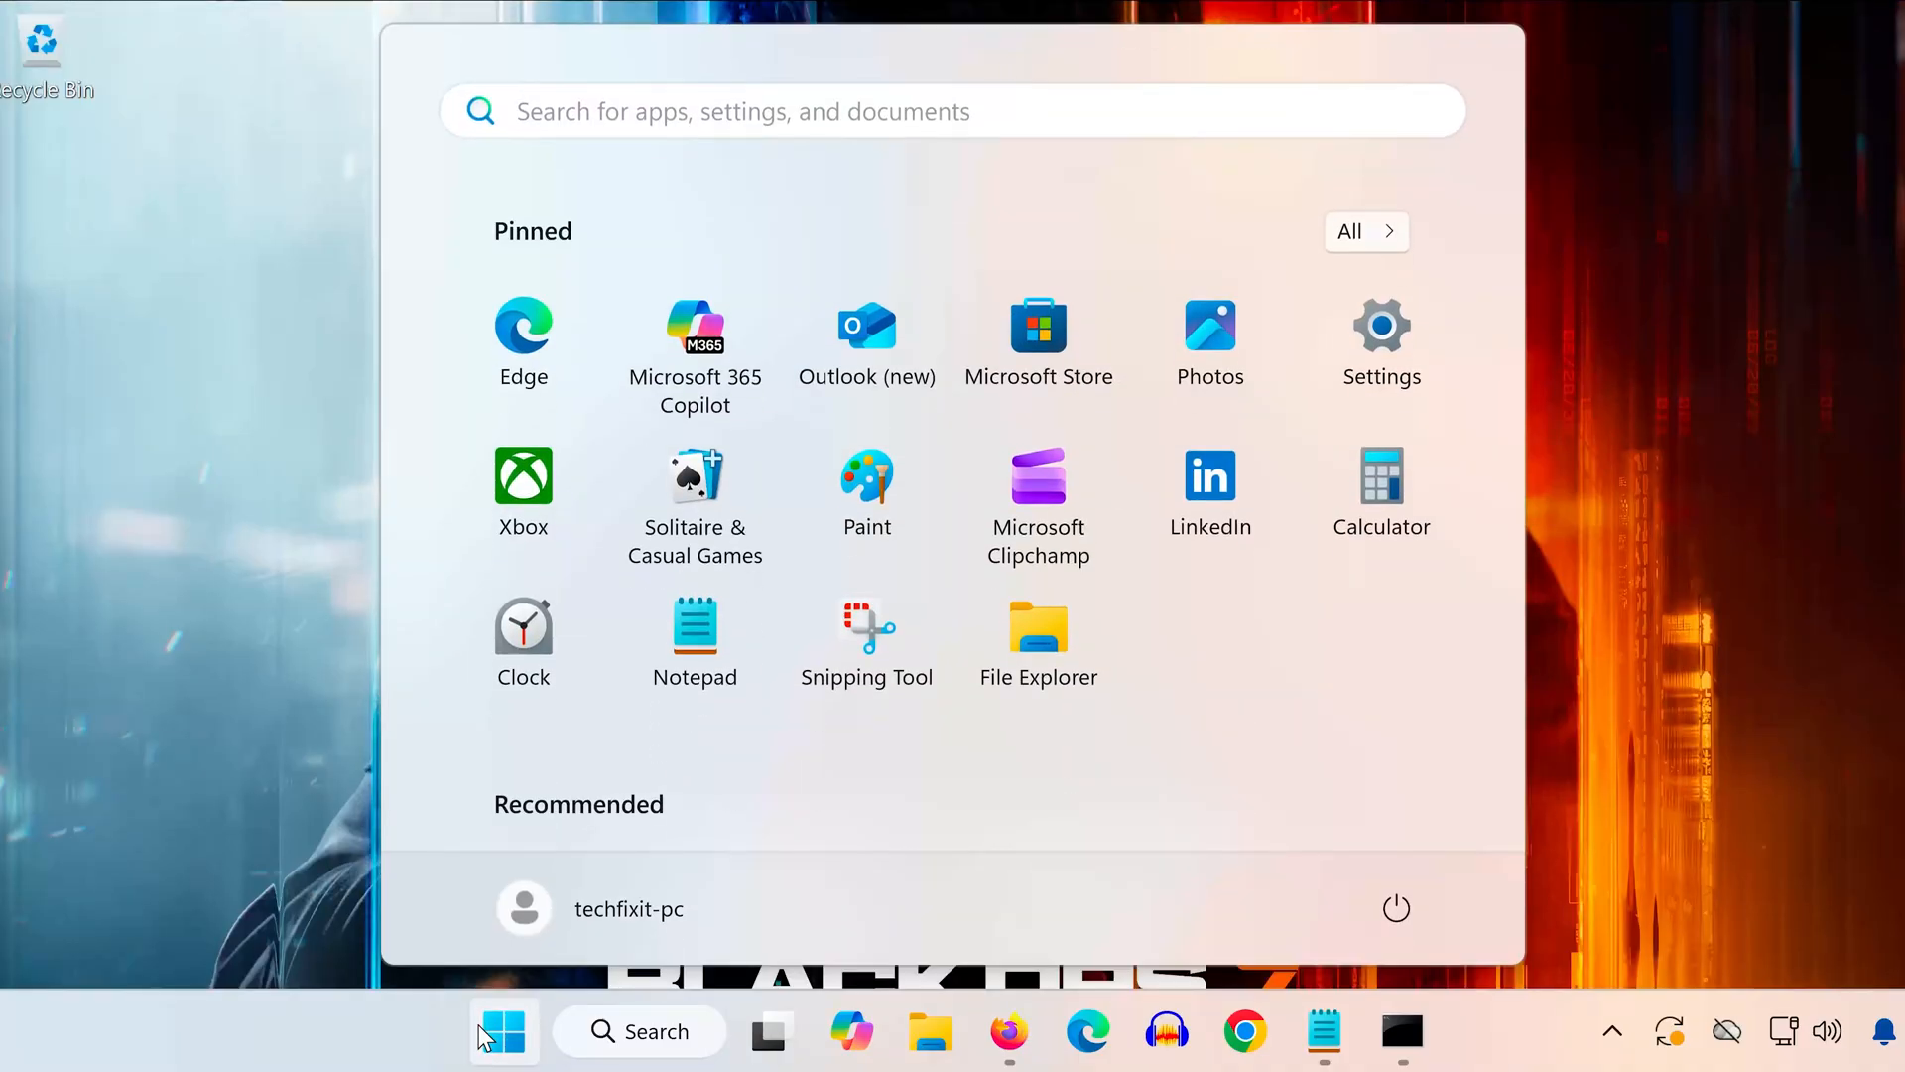
pyautogui.write('xbox')
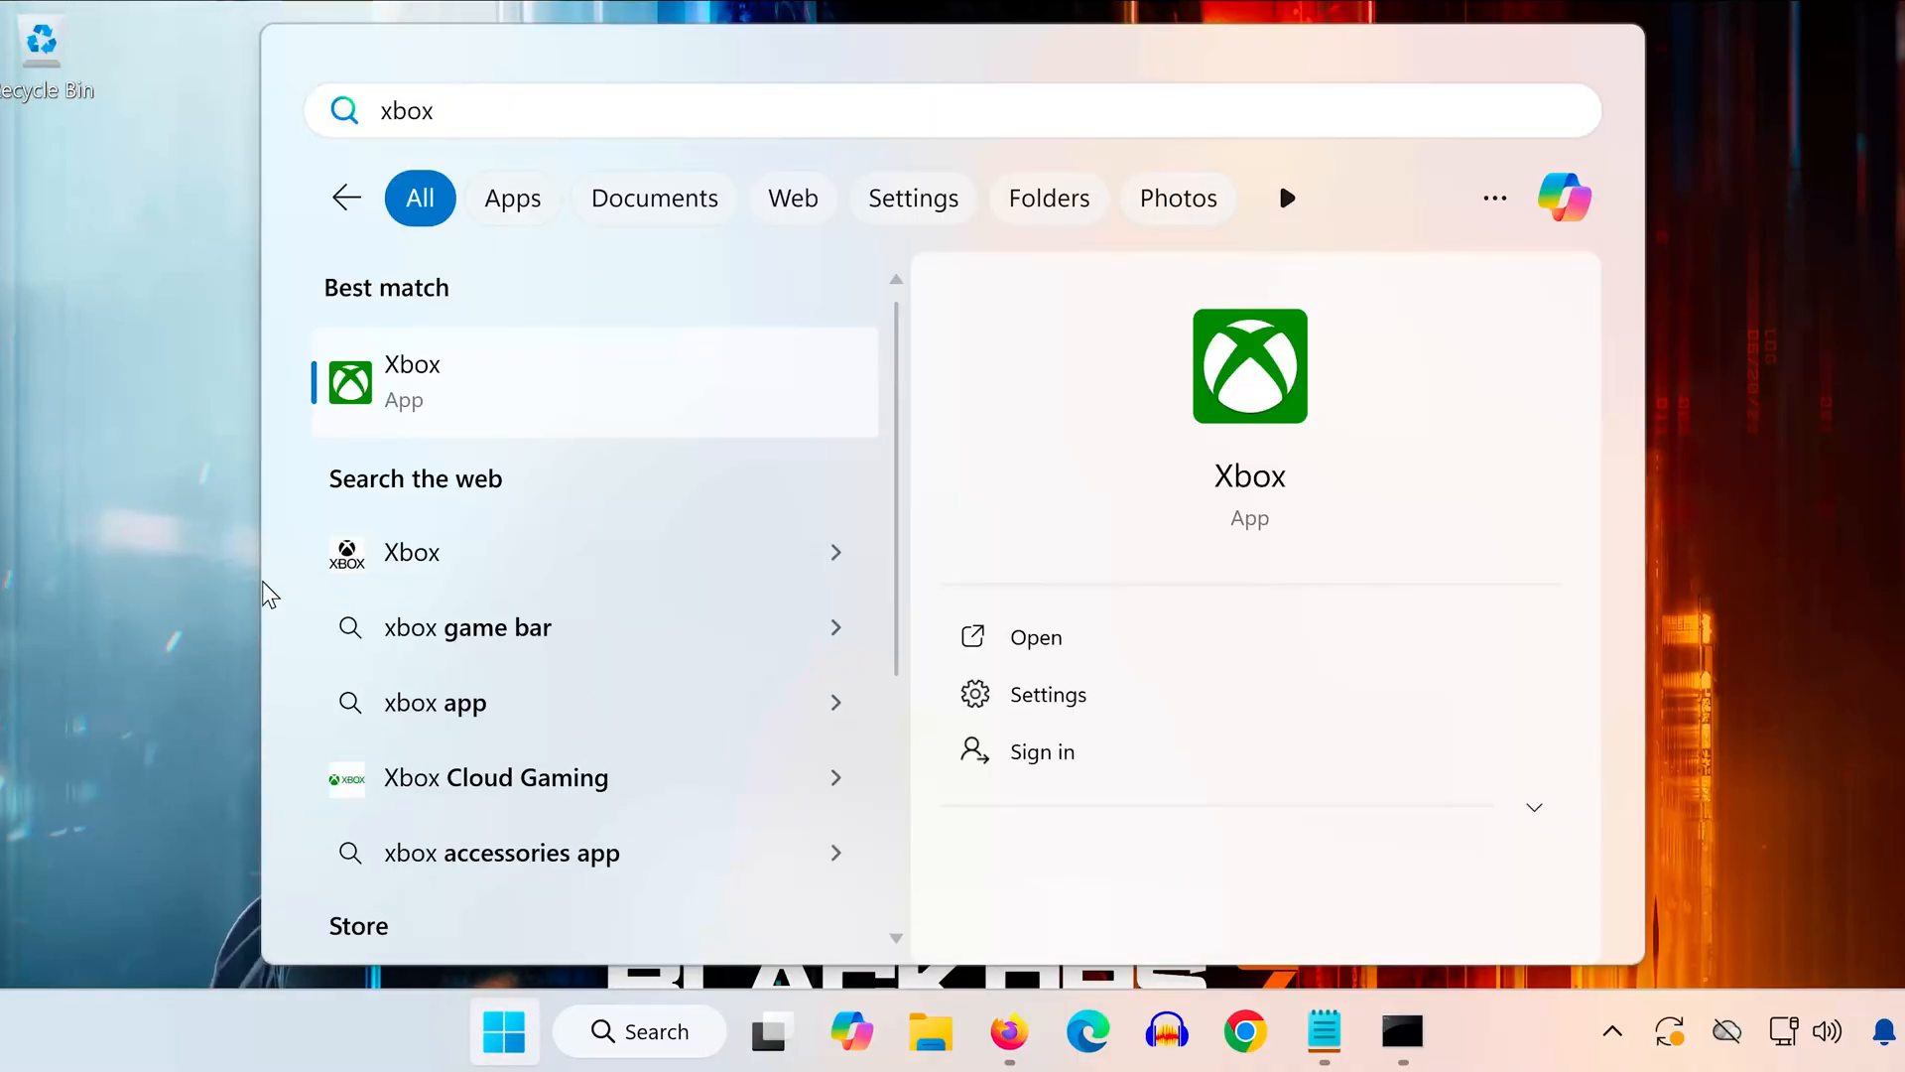
pyautogui.rightClick(412, 380)
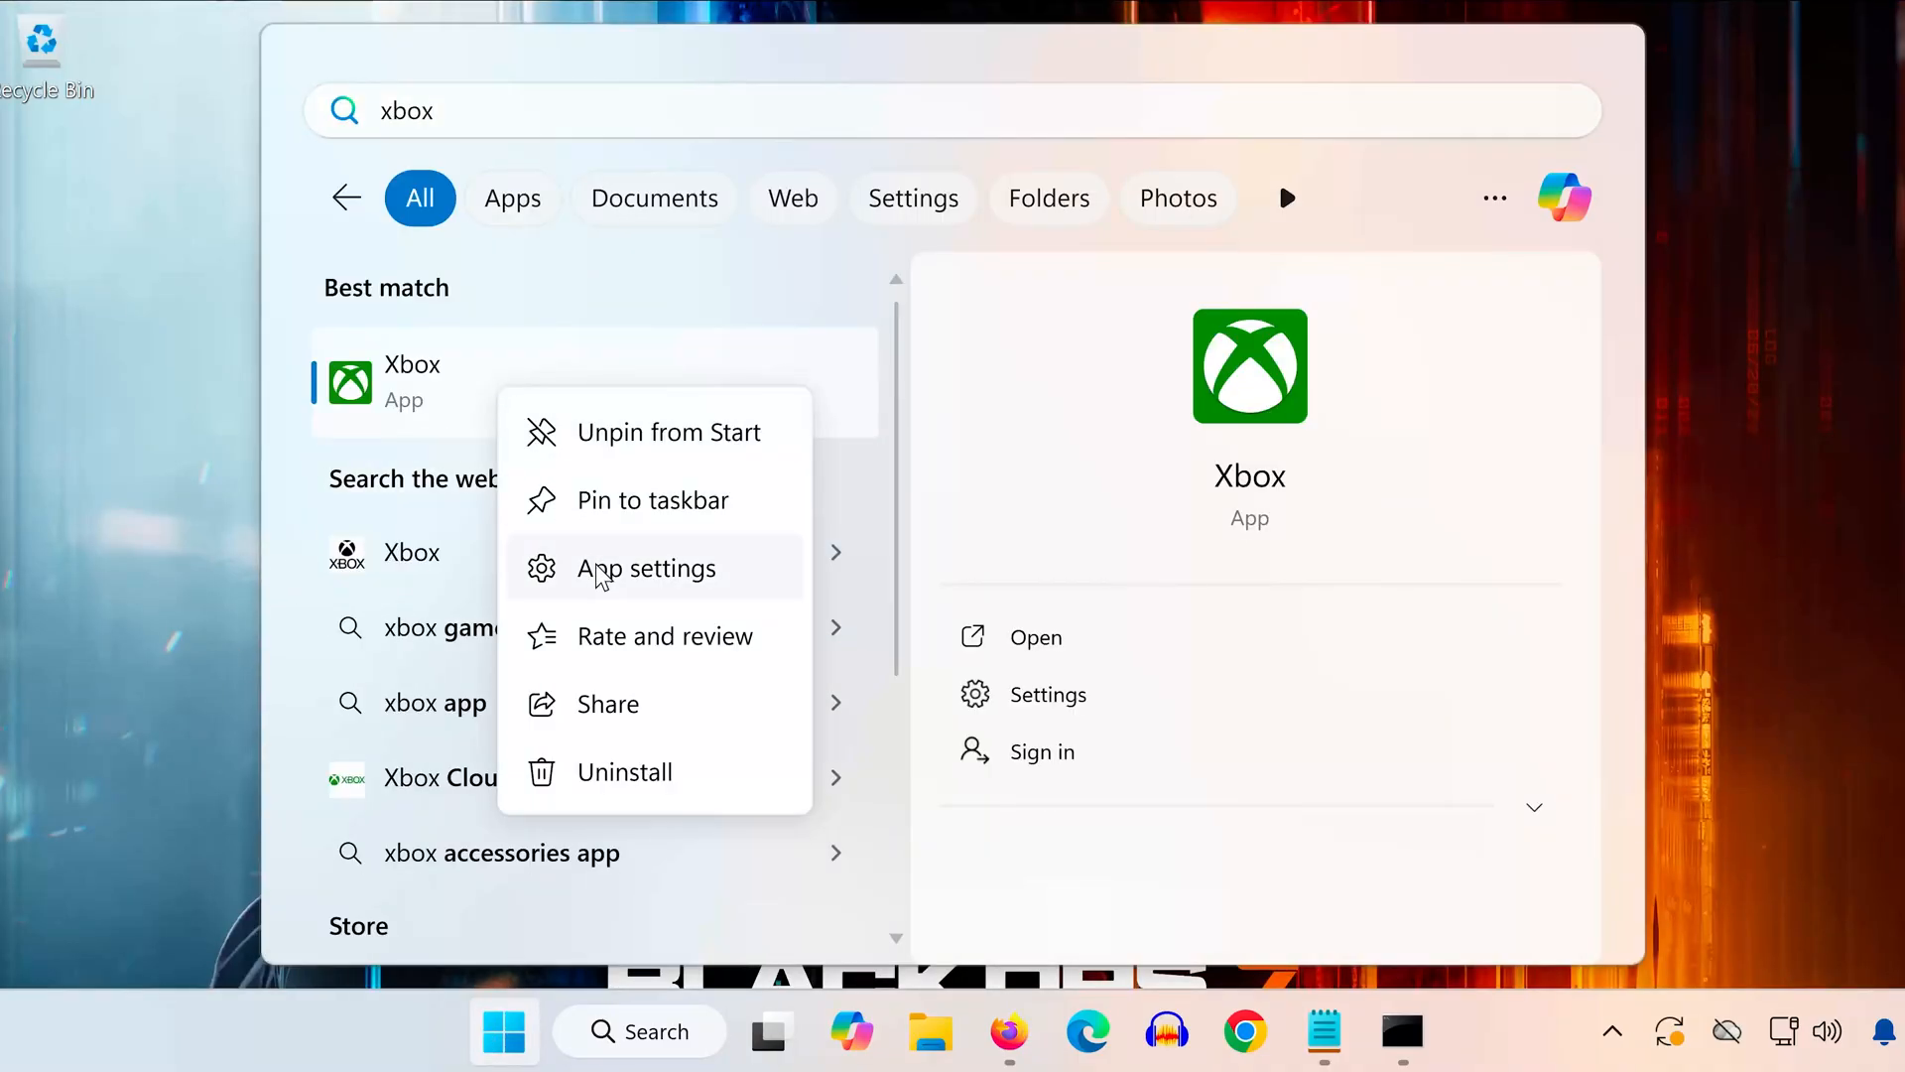
pyautogui.click(646, 569)
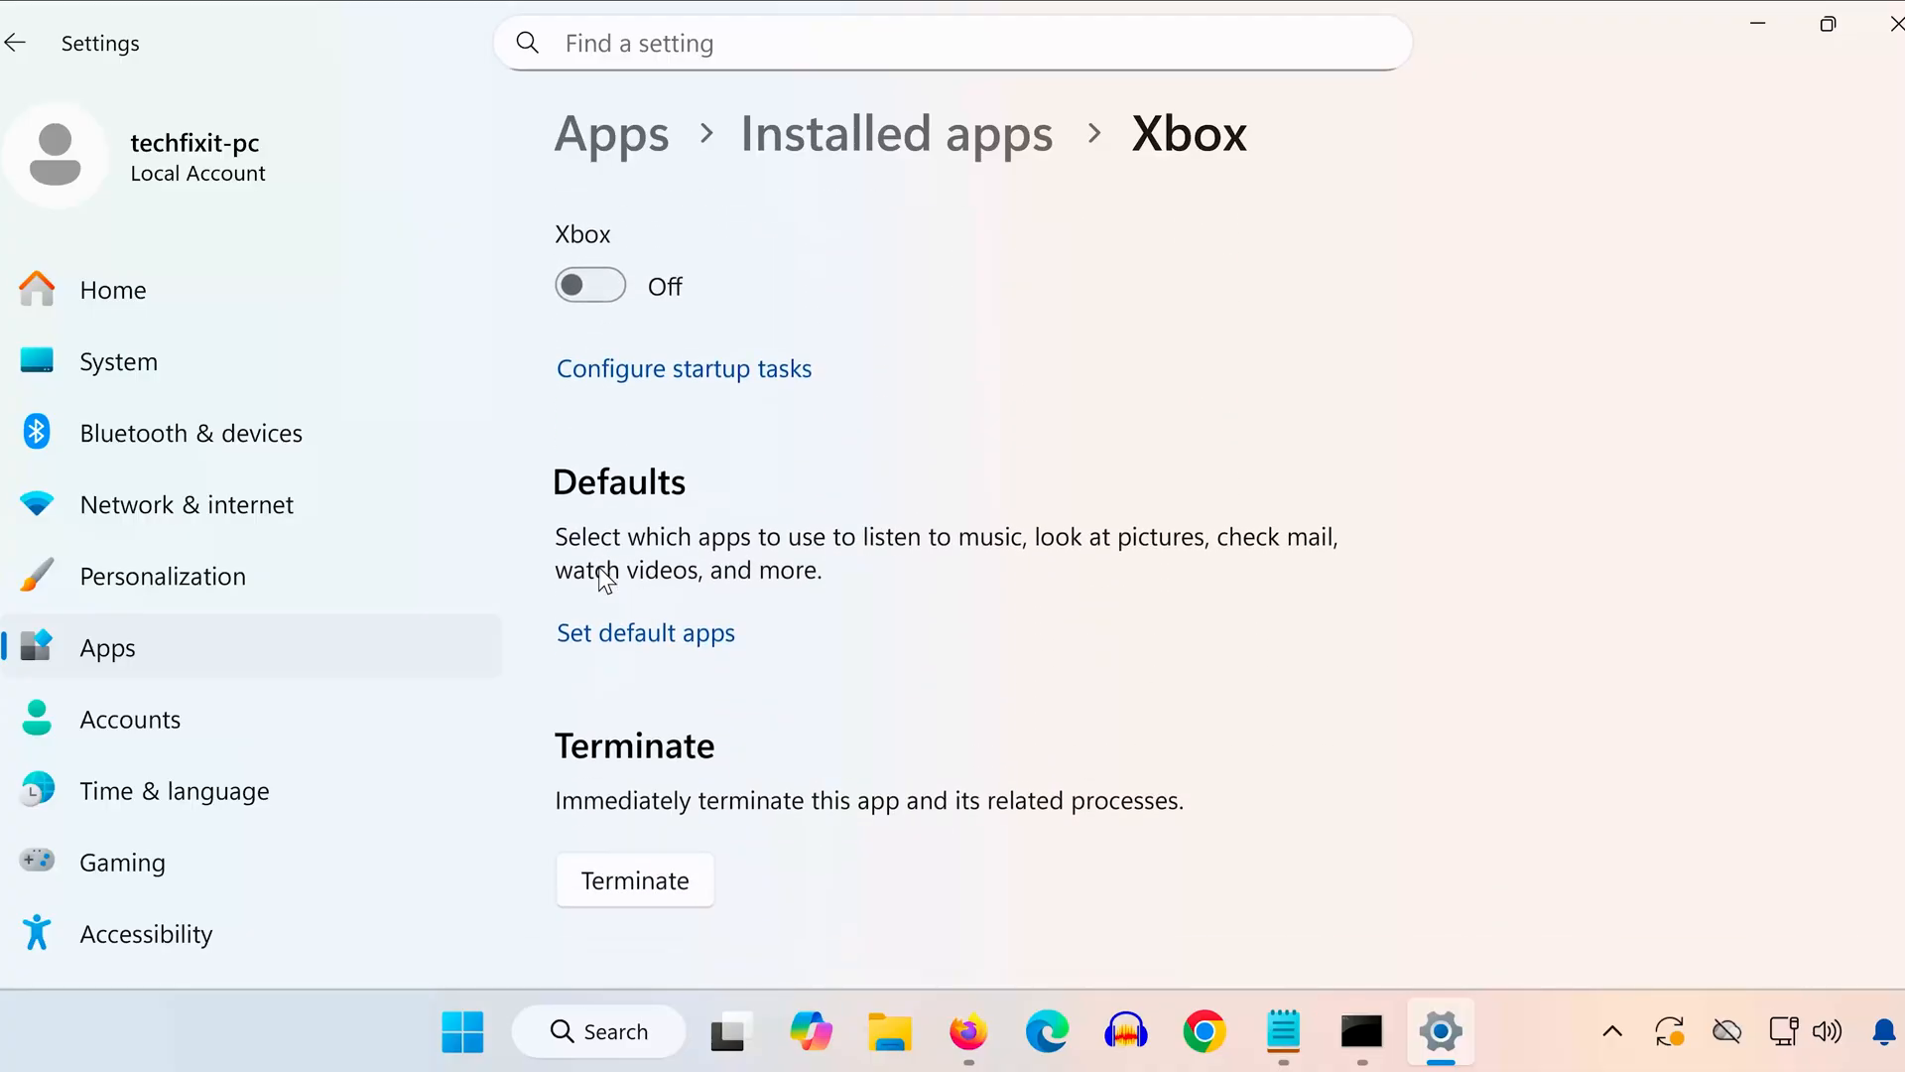
# Step: Repair the Xbox app, then reset it to clear its data
pyautogui.scroll(-3)
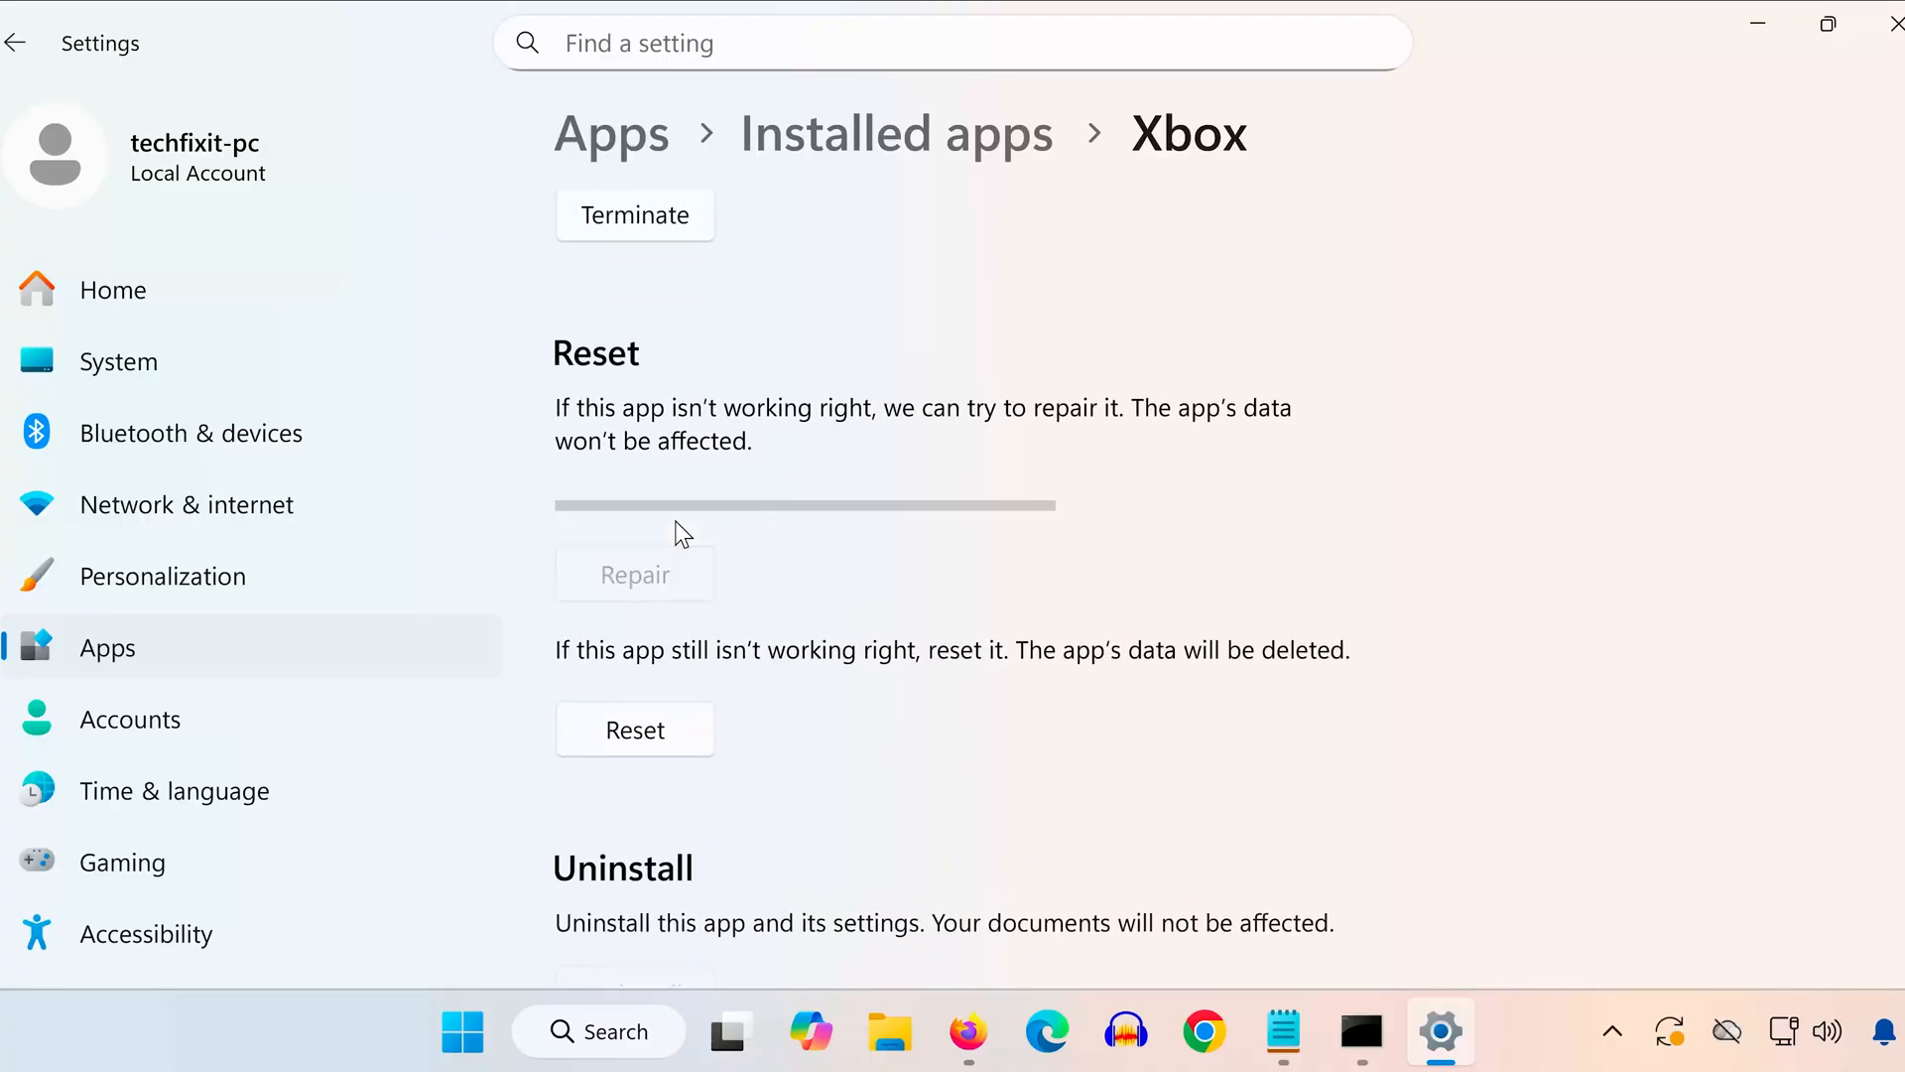
pyautogui.click(633, 573)
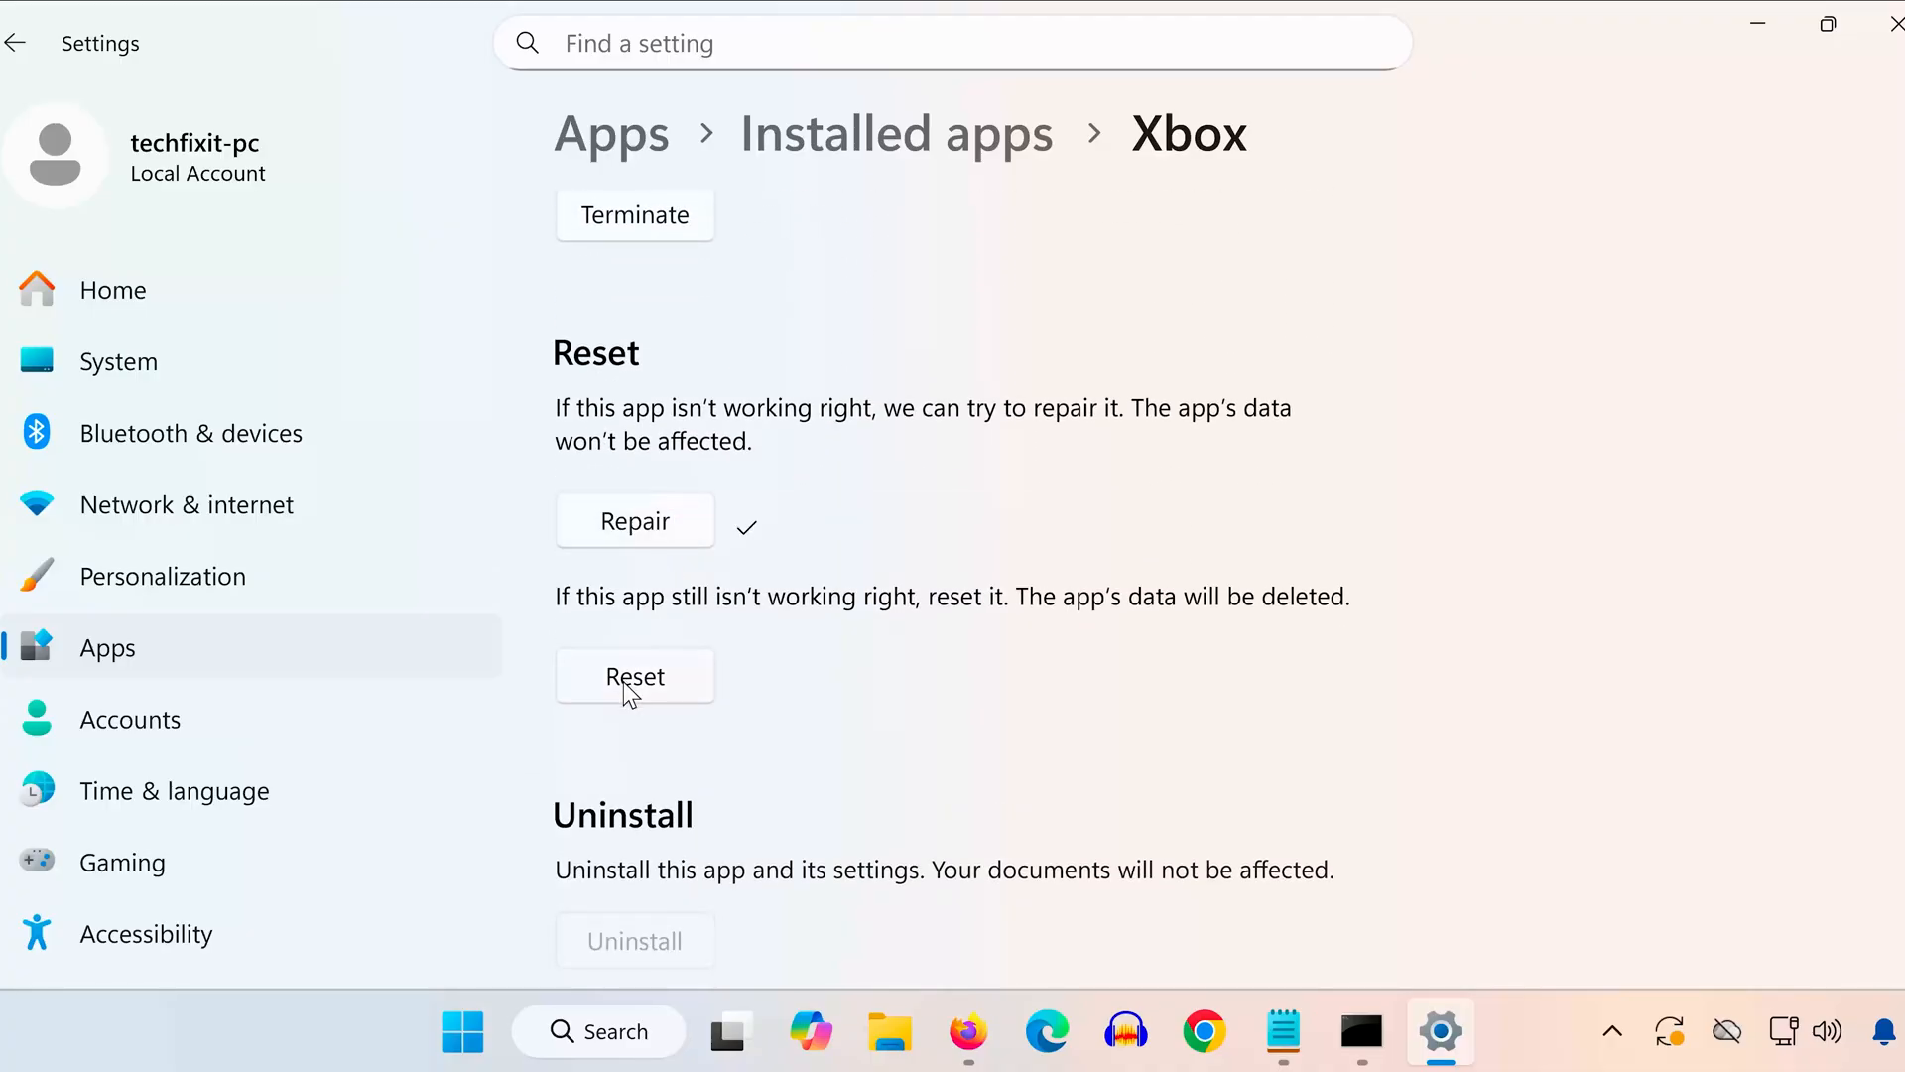
pyautogui.click(633, 676)
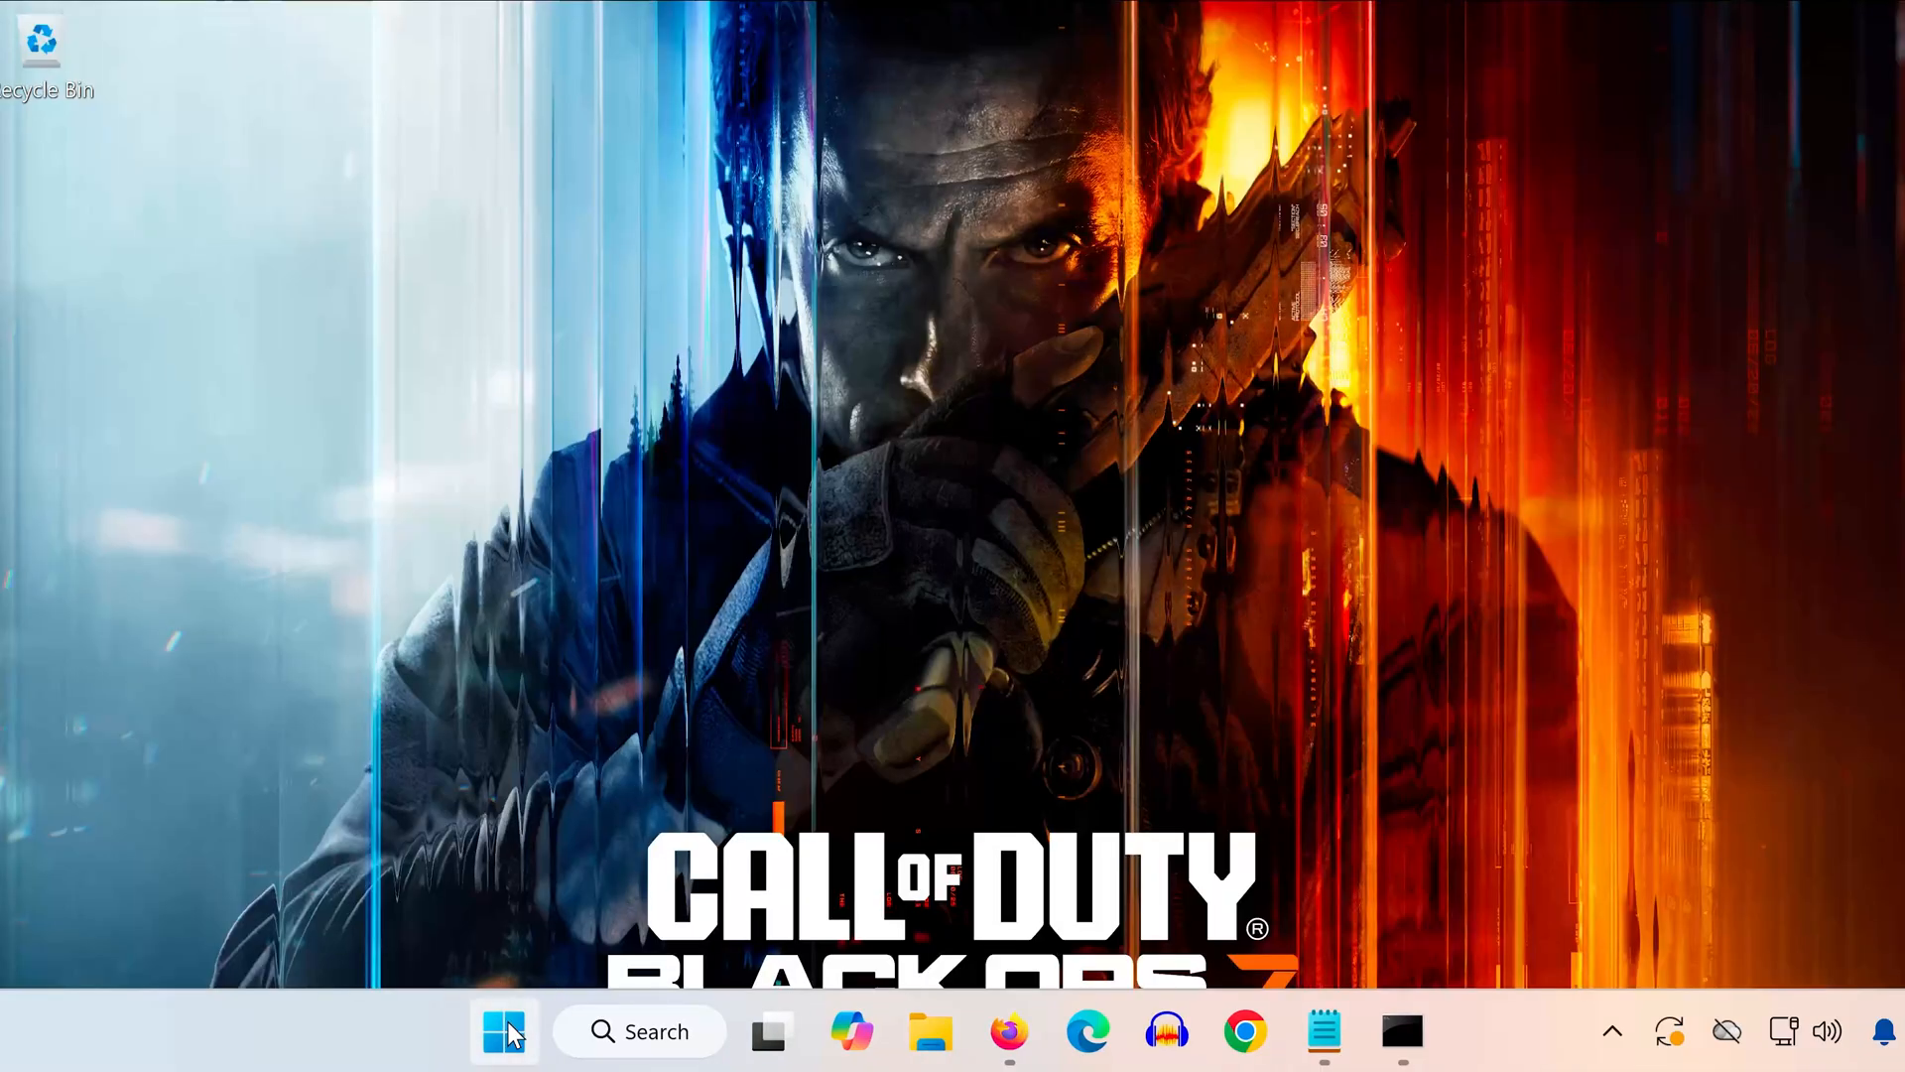
# Step: Find Microsoft Store via a 'stor' search and click Repair on its settings page
pyautogui.write('stor')
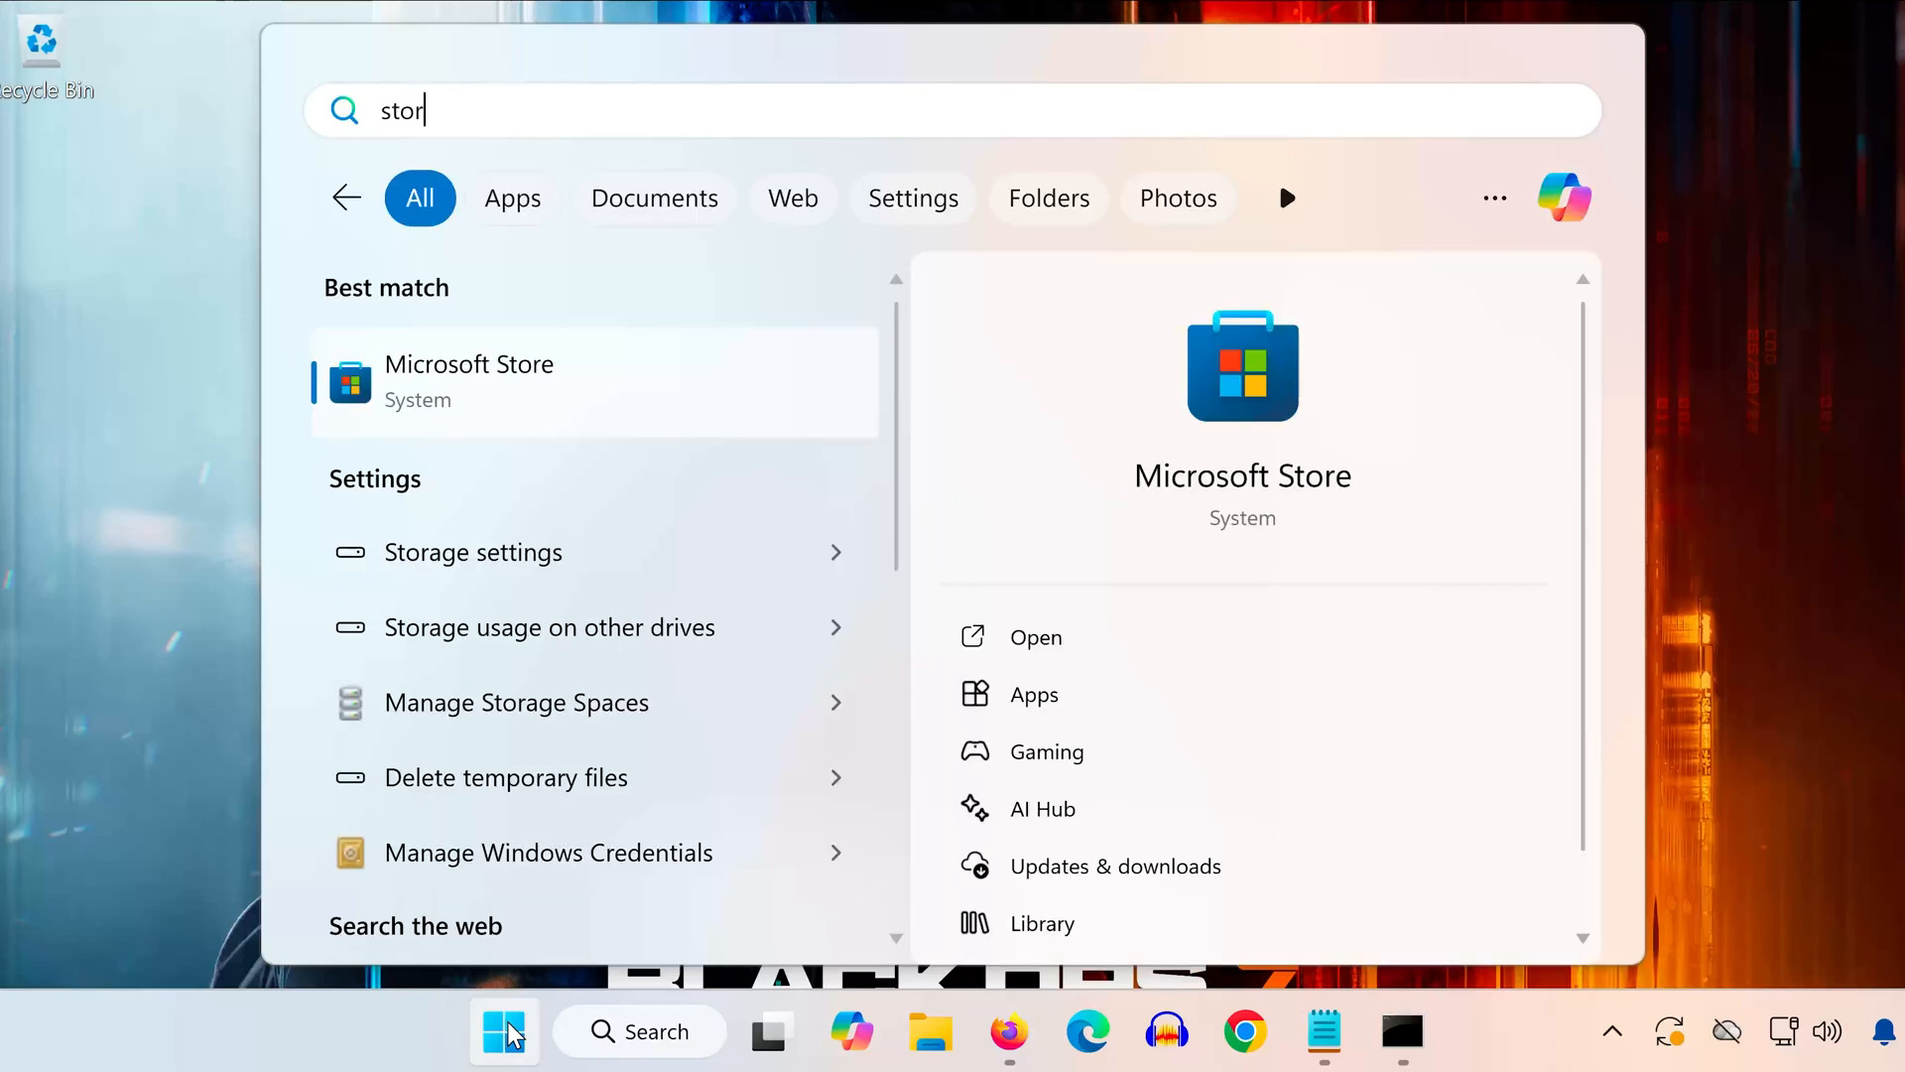
pyautogui.moveTo(590, 371)
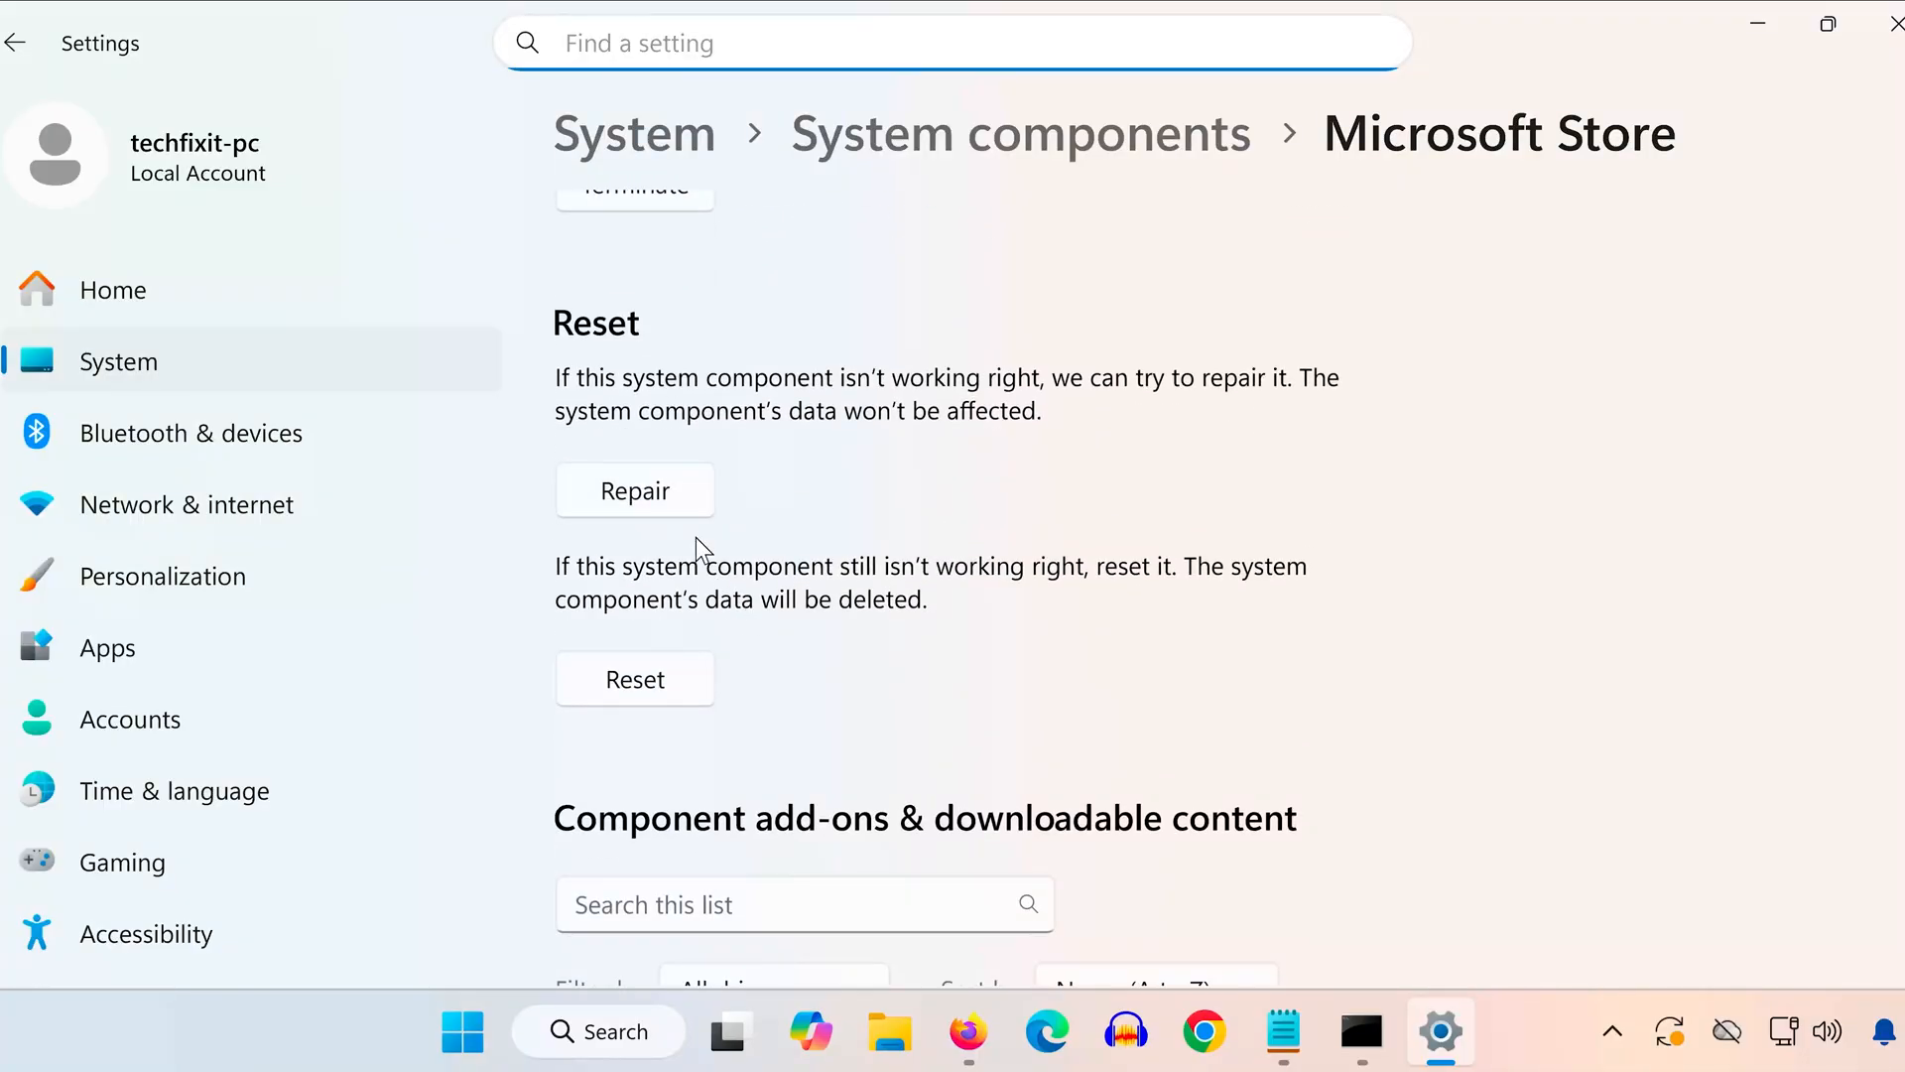
pyautogui.click(633, 678)
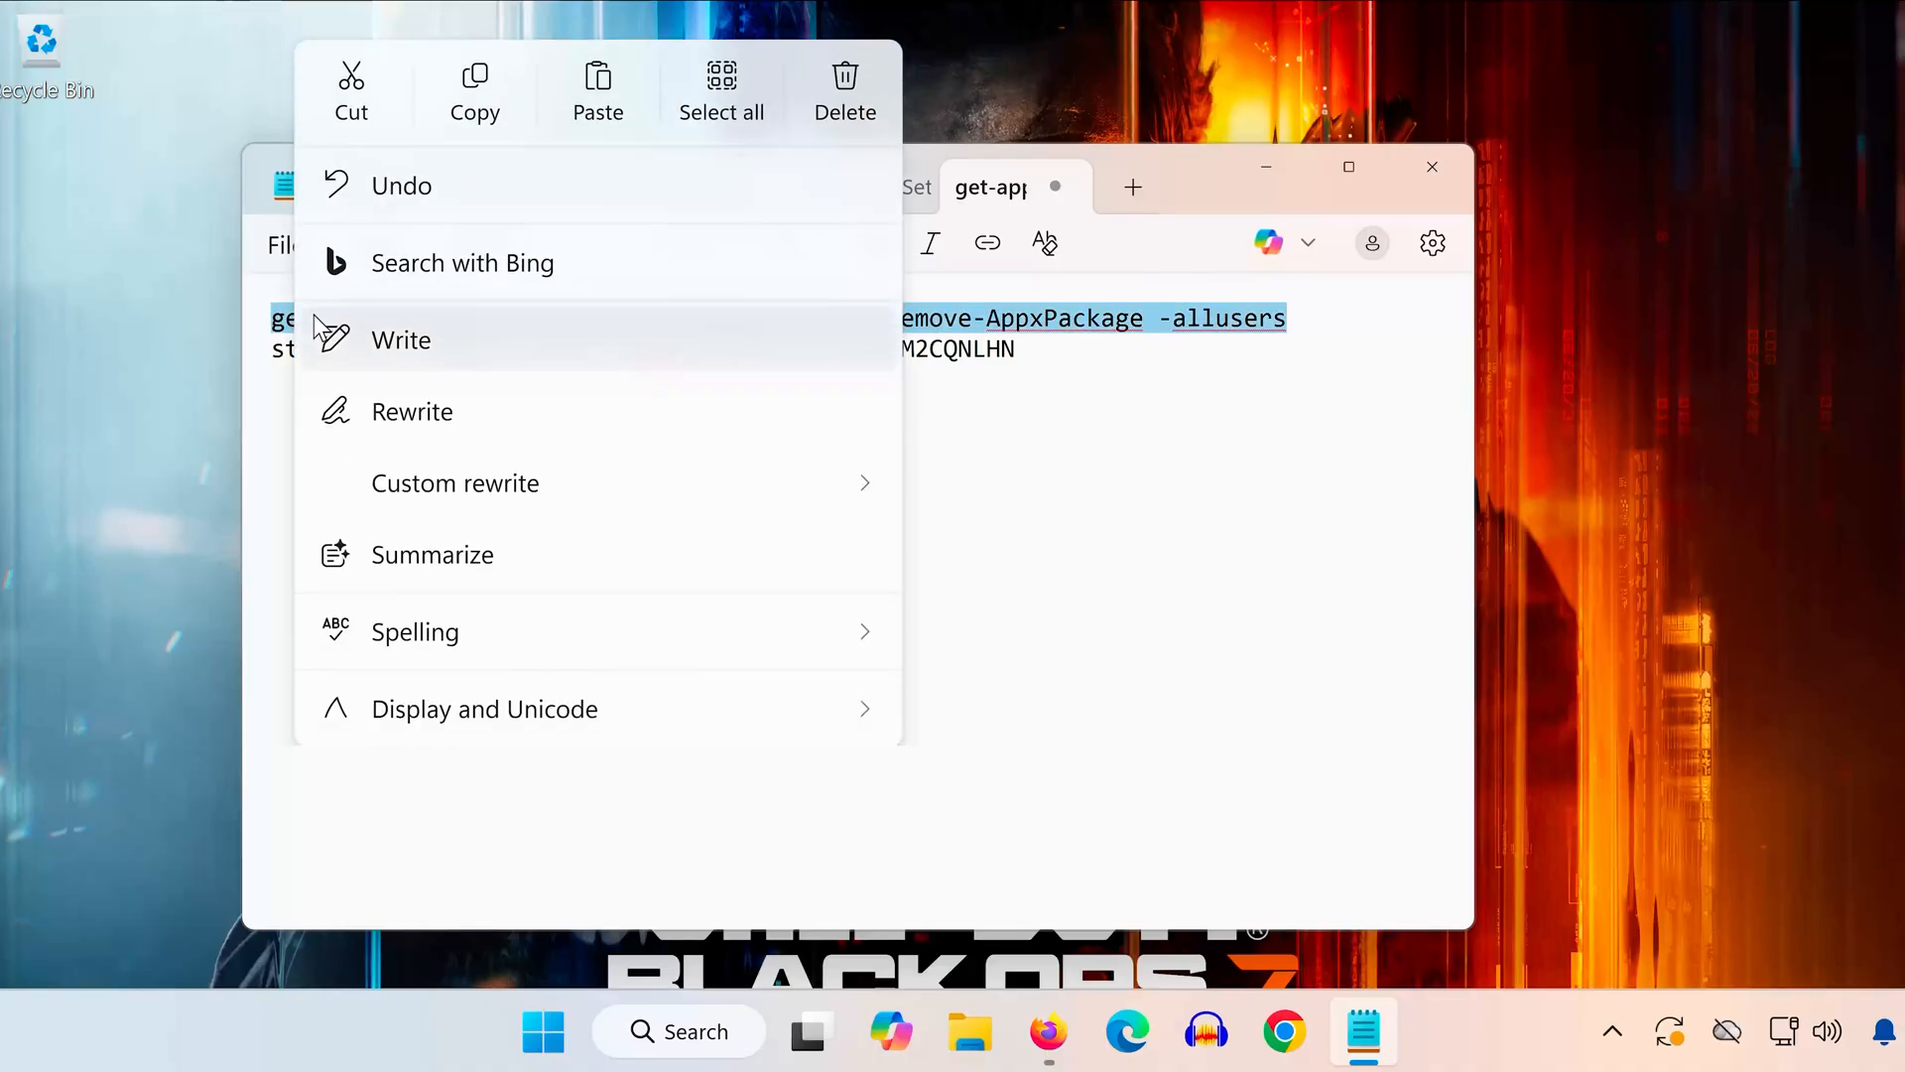
# Step: Search 'power' in Start and show Windows PowerShell's launch options
pyautogui.click(542, 1032)
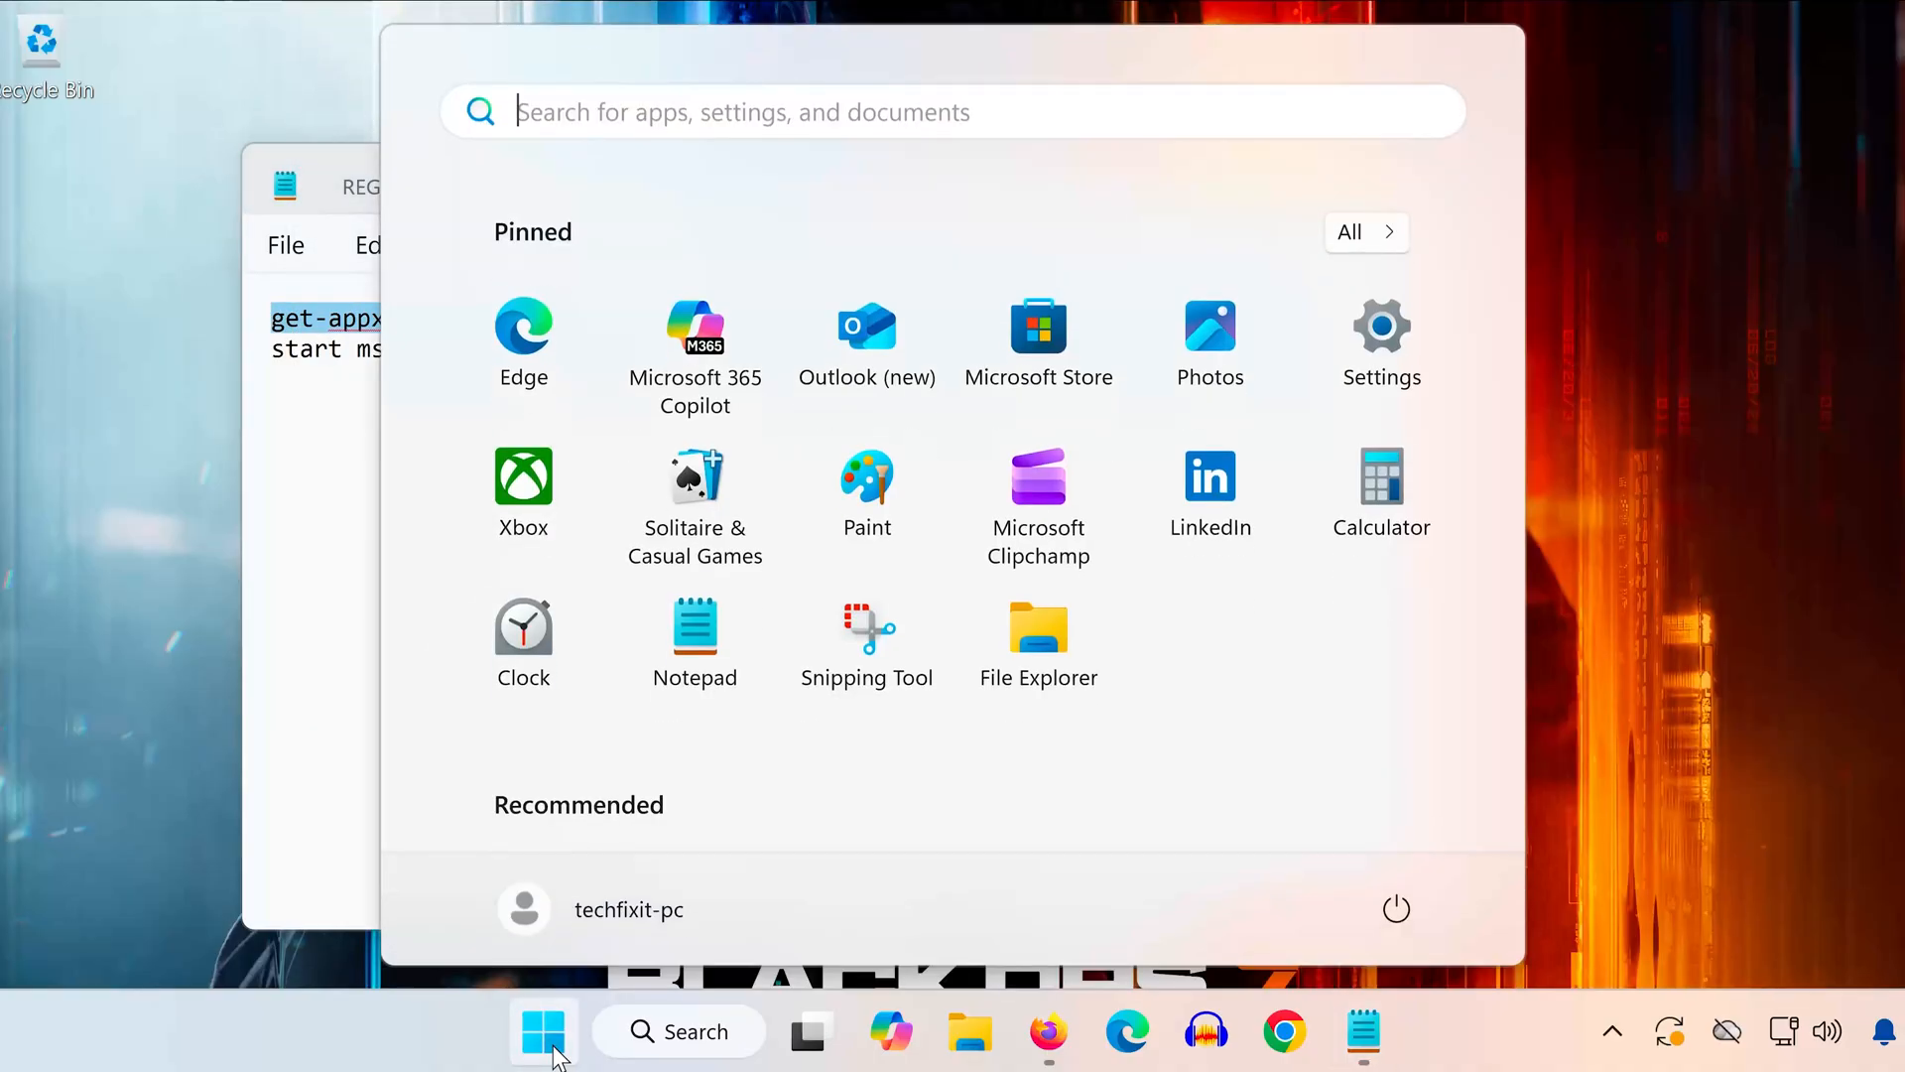
pyautogui.write('p')
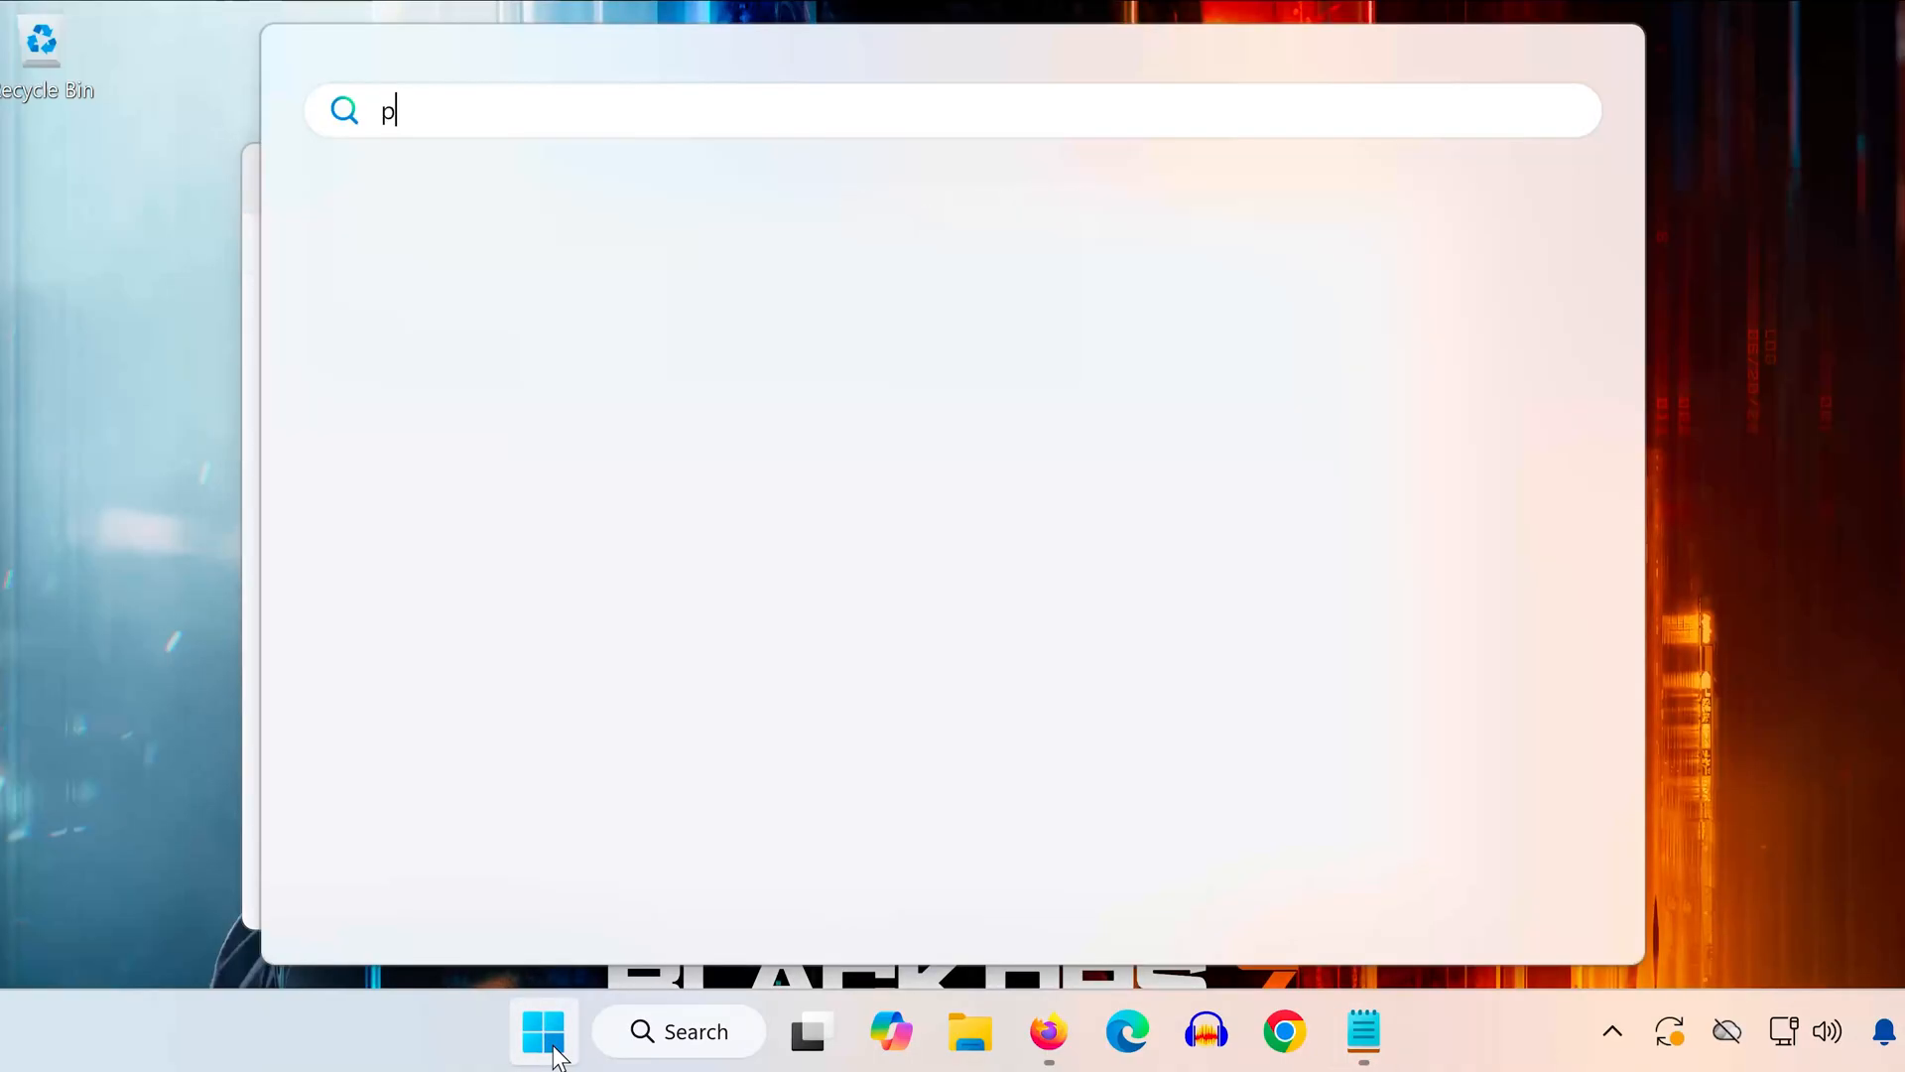
pyautogui.write('ower')
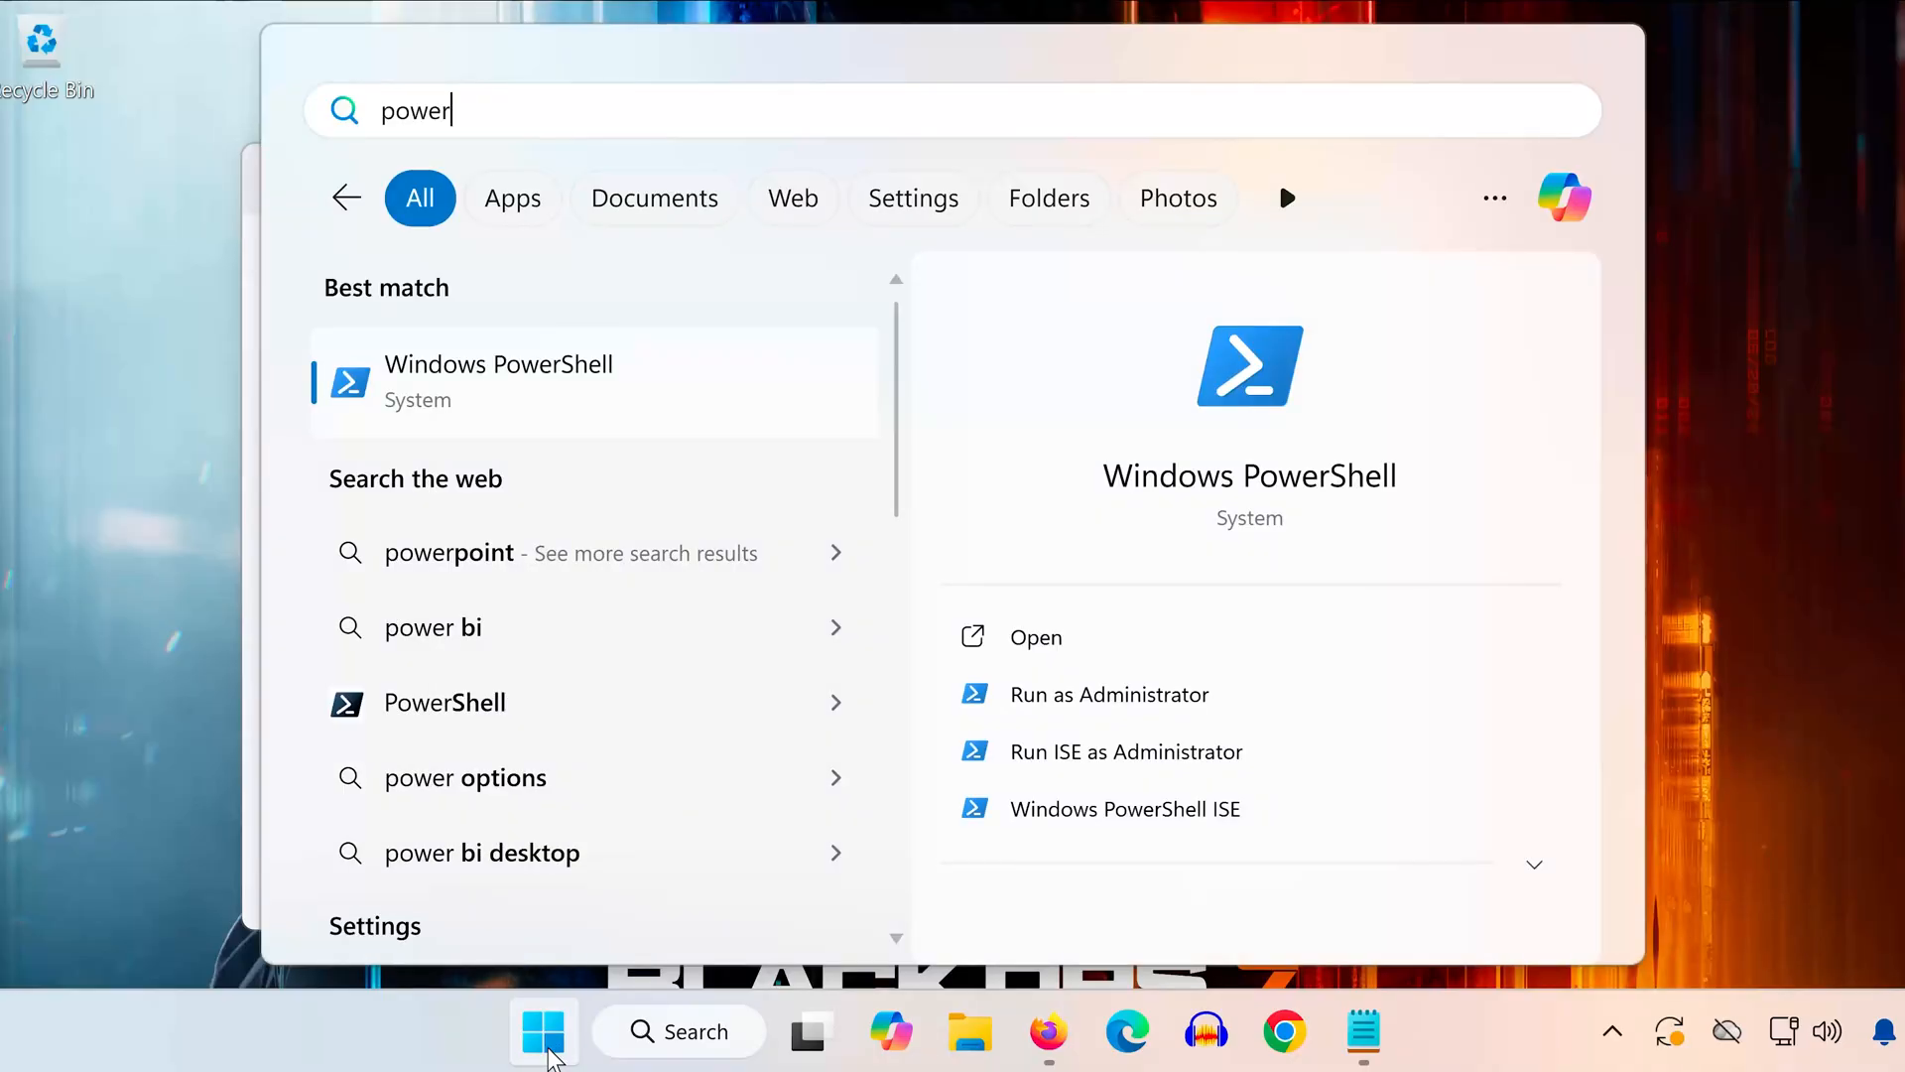
pyautogui.rightClick(498, 380)
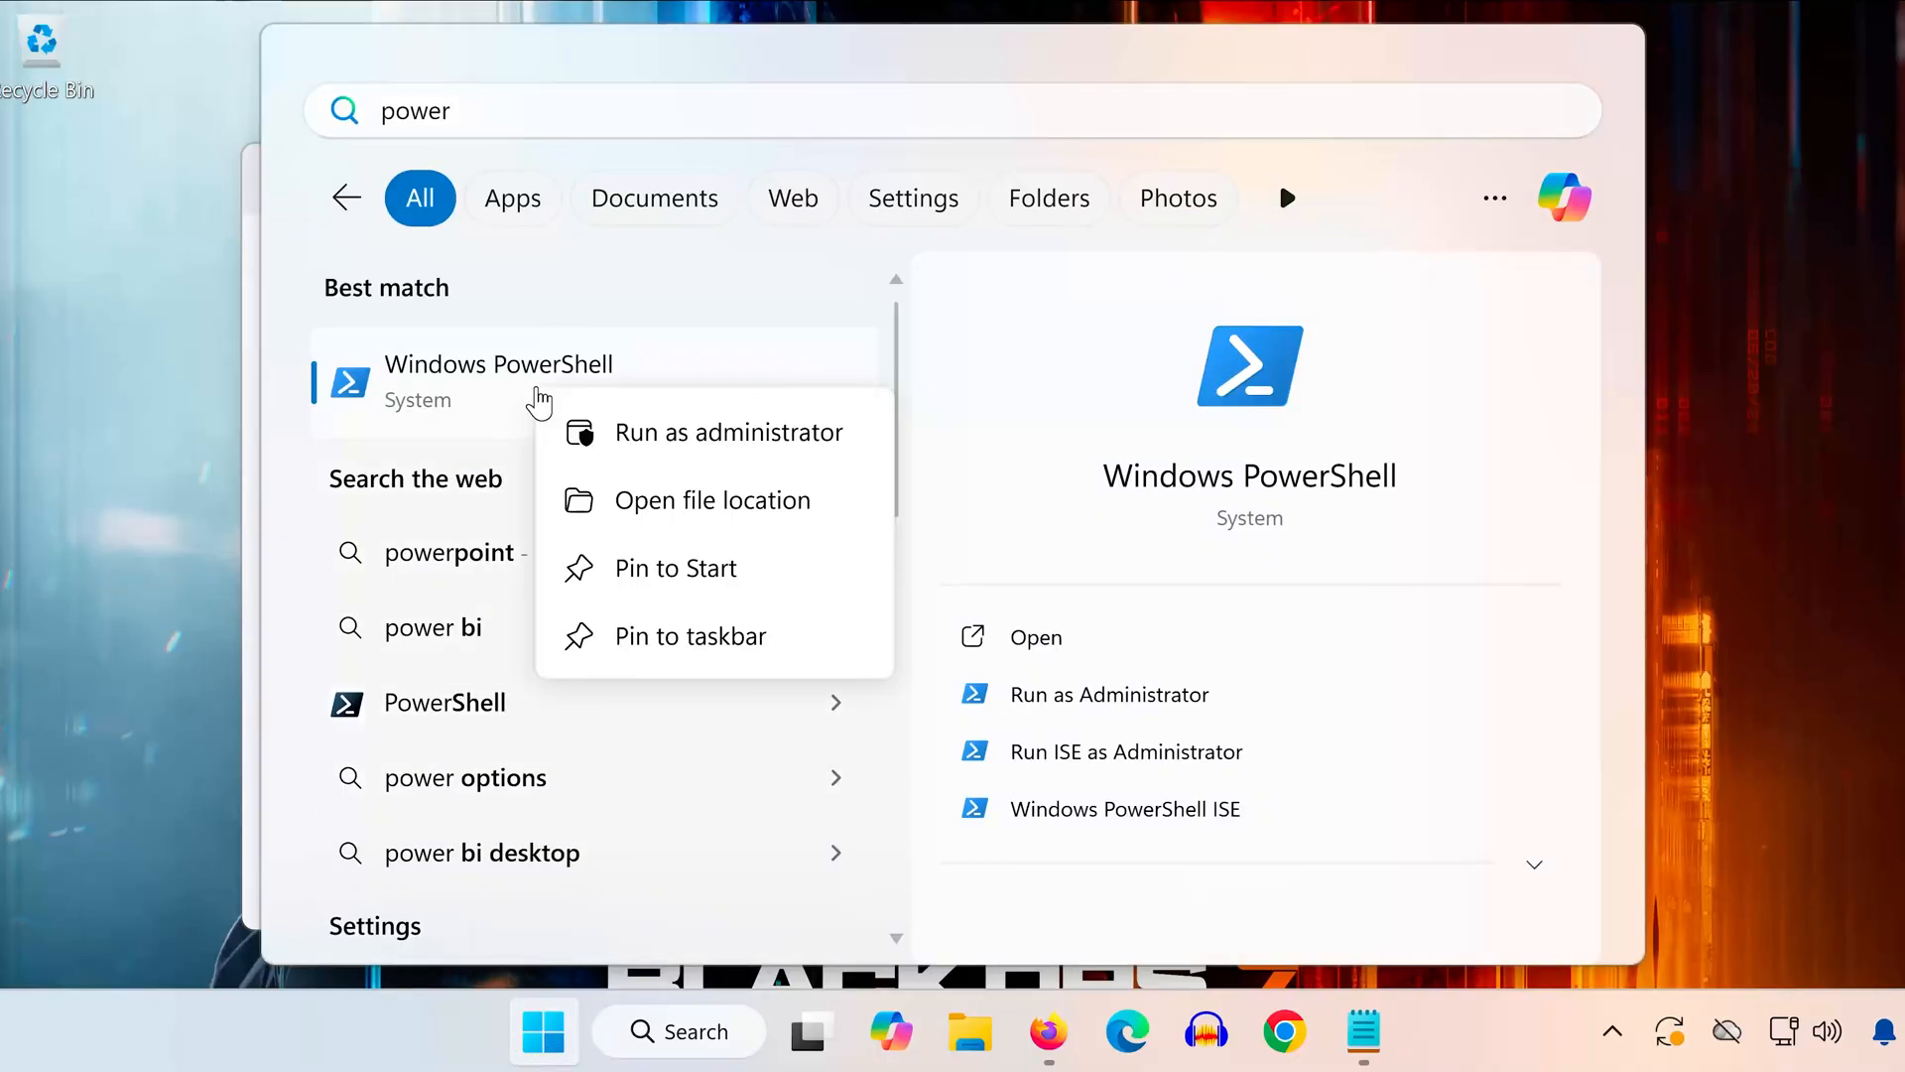